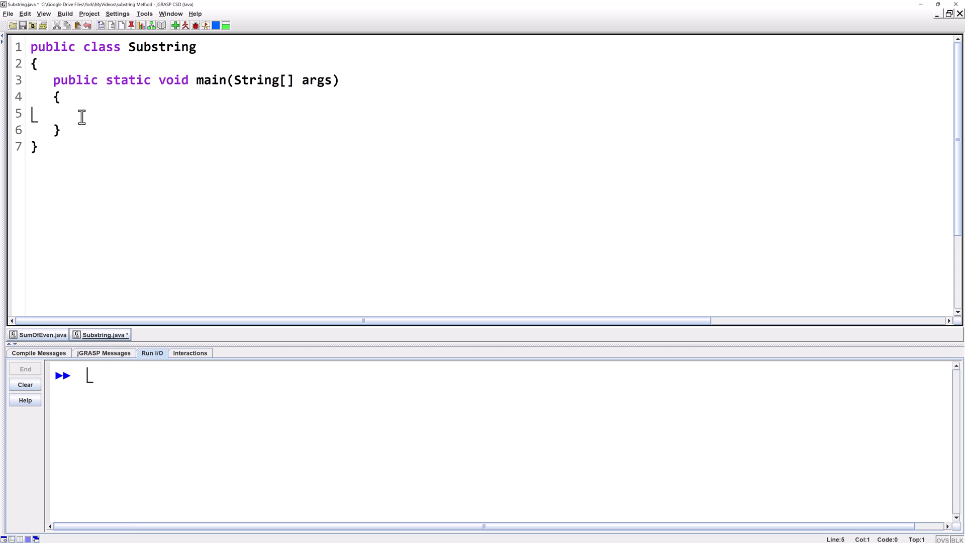
Declare String java = "I love Java"; in main.
type("S")
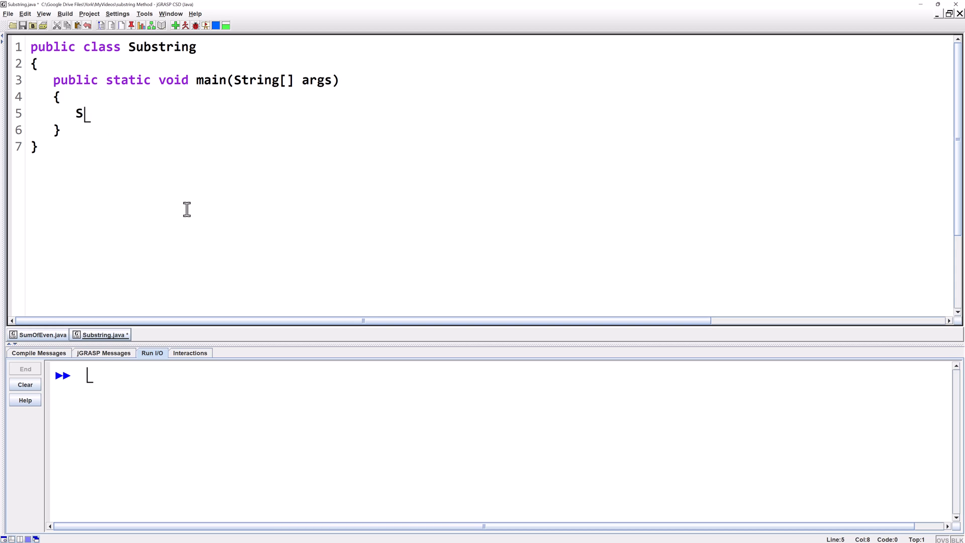
type("tring java = \"I love")
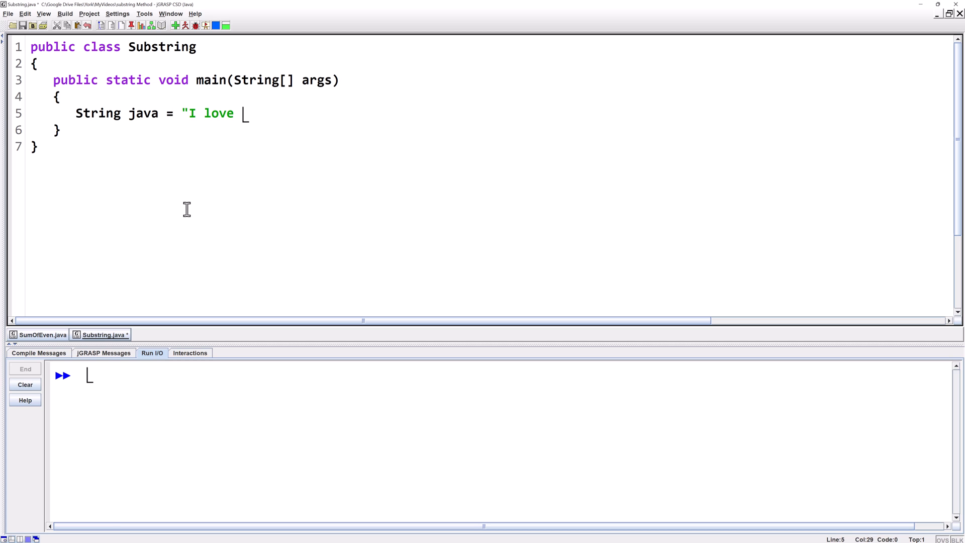
type("Java\";")
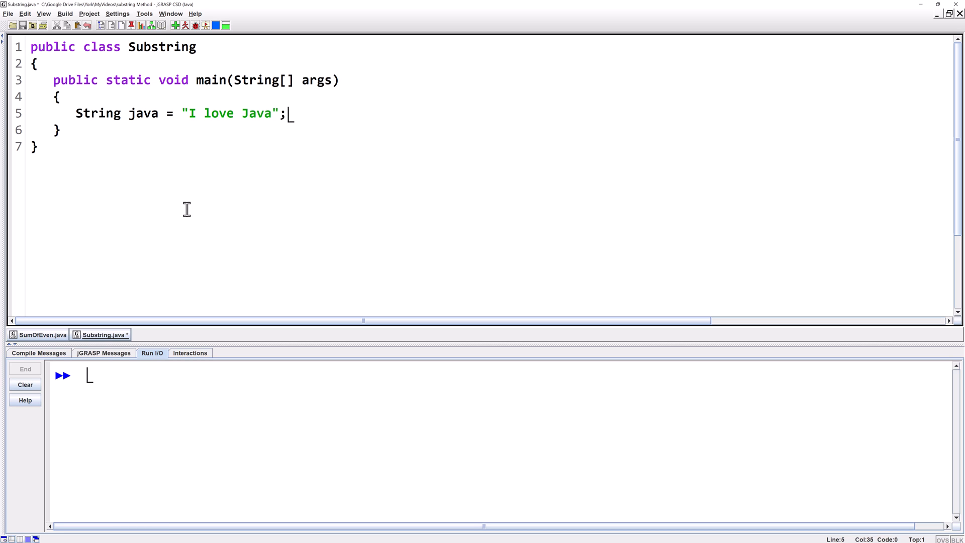
mouse_move(220, 118)
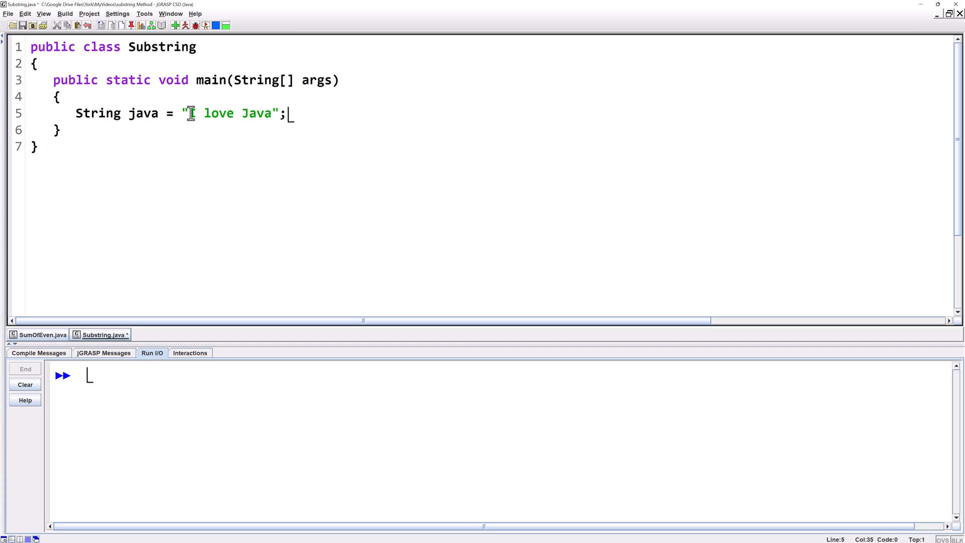
type("I")
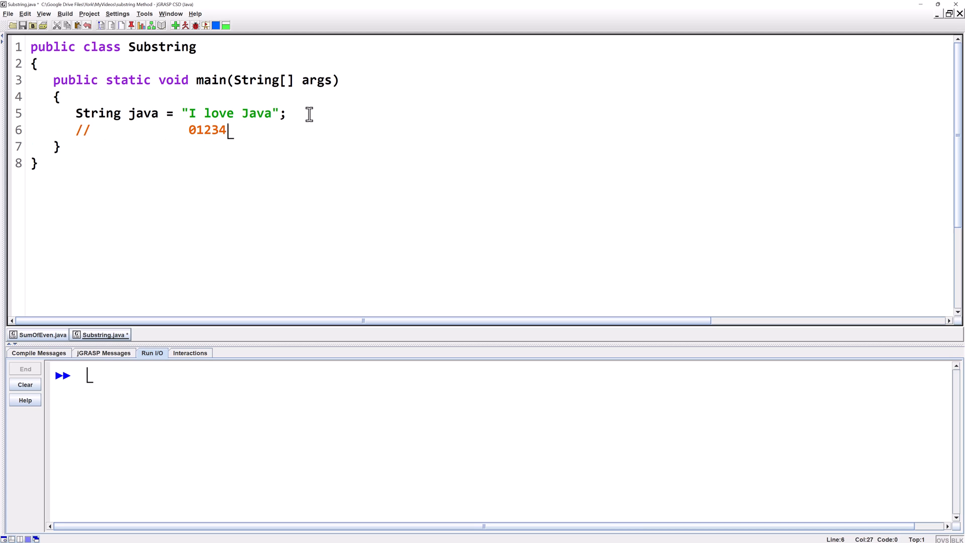
type("567891")
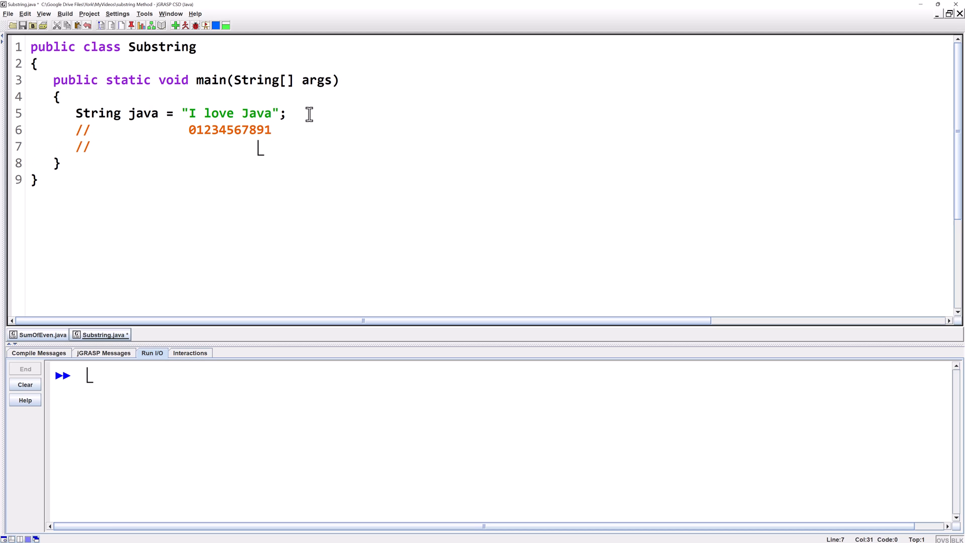
type("0")
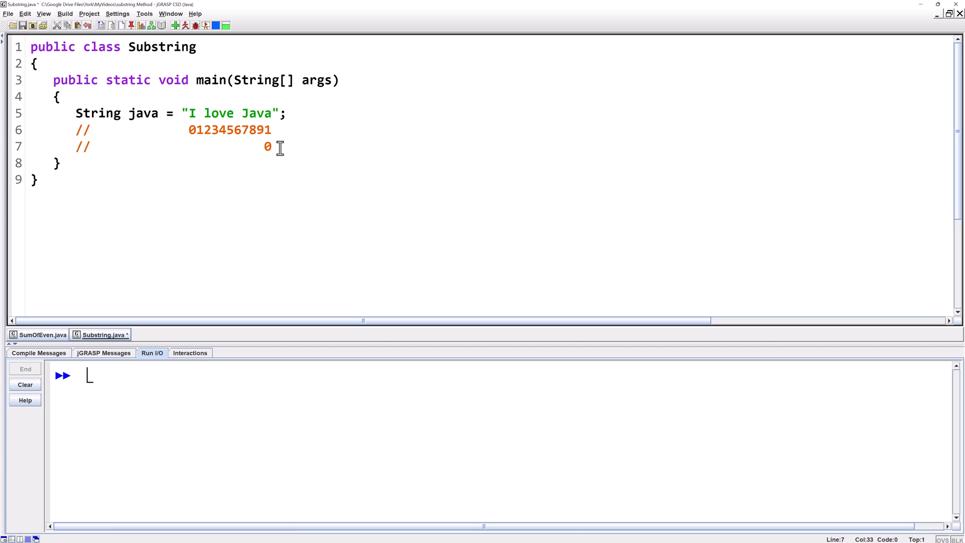
mouse_move(222, 146)
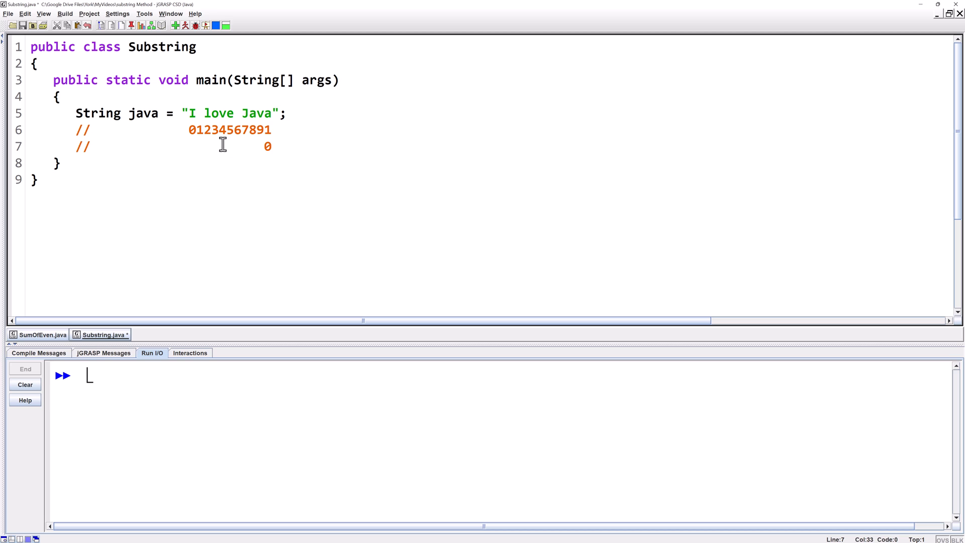
mouse_move(241, 137)
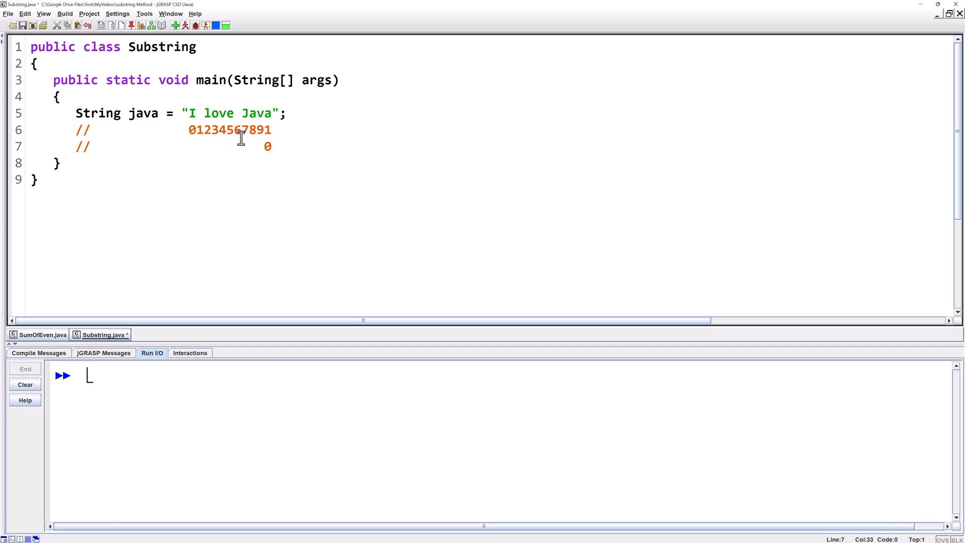
mouse_move(250, 162)
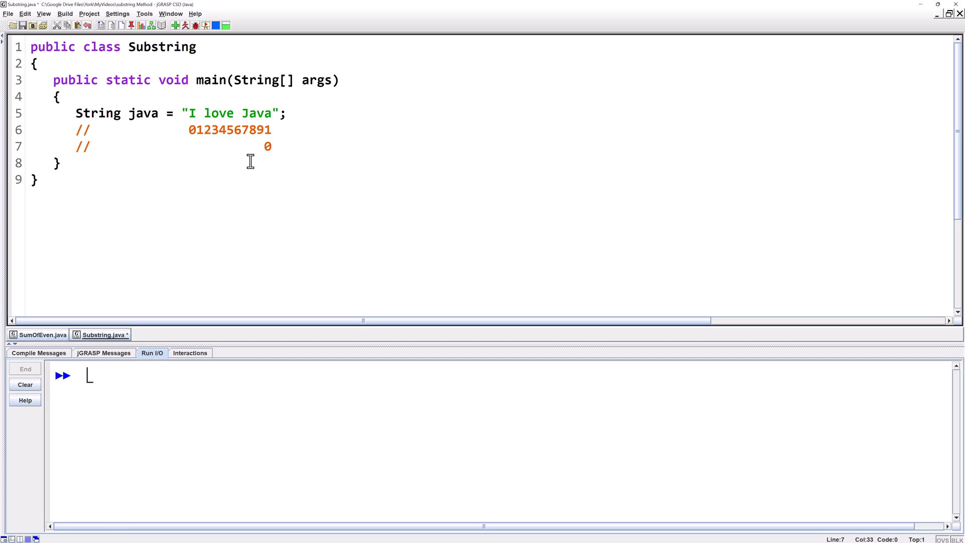
mouse_move(225, 146)
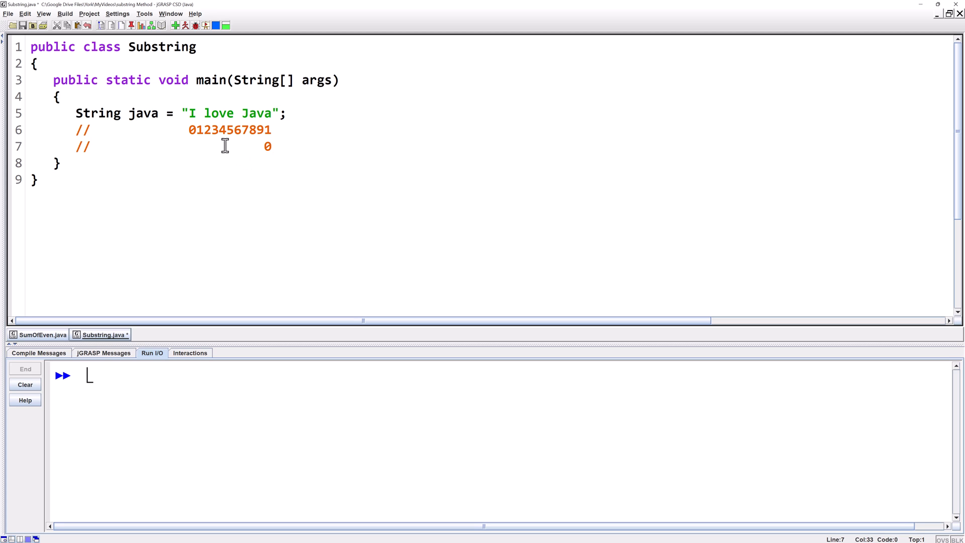
mouse_move(251, 162)
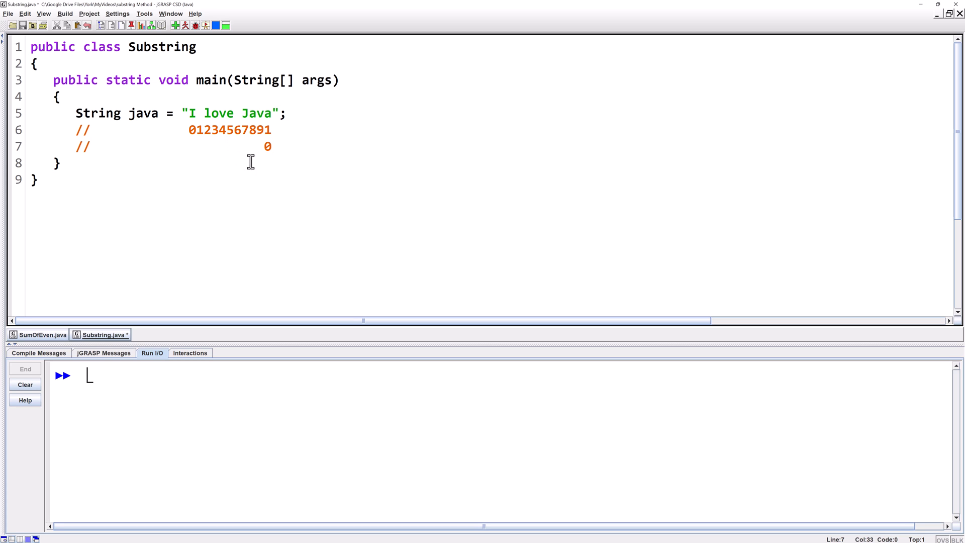
mouse_move(293, 151)
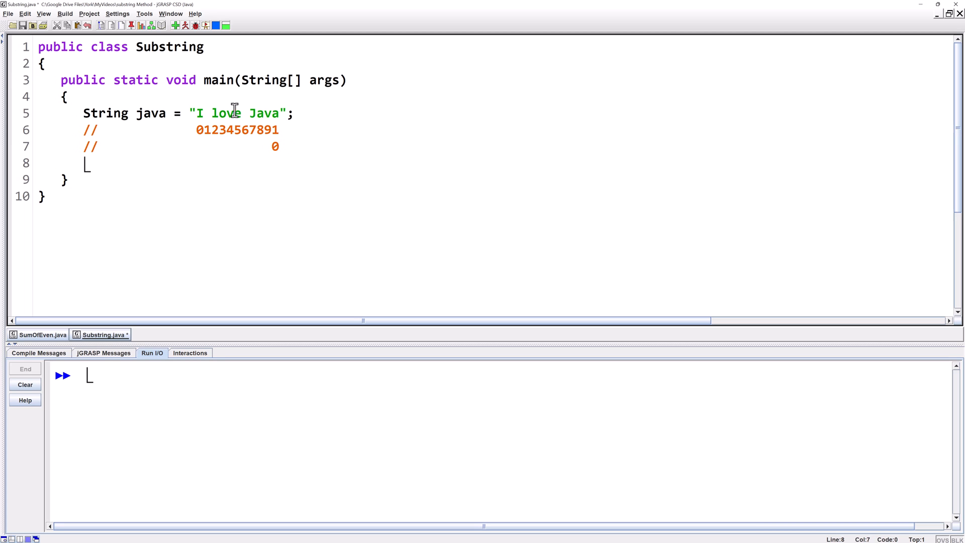
Declare String a = java.substring(7); and print a with System.out.println.
type("String a")
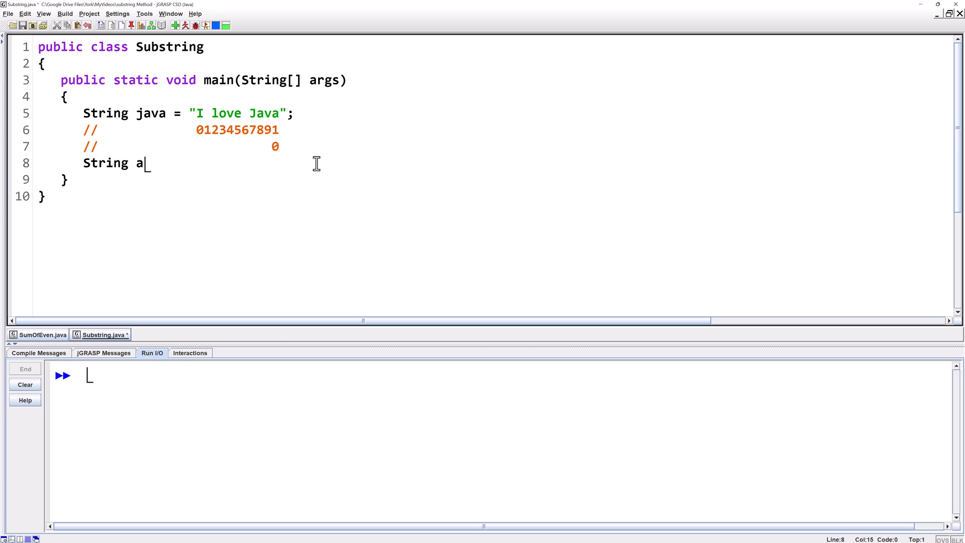
type("=")
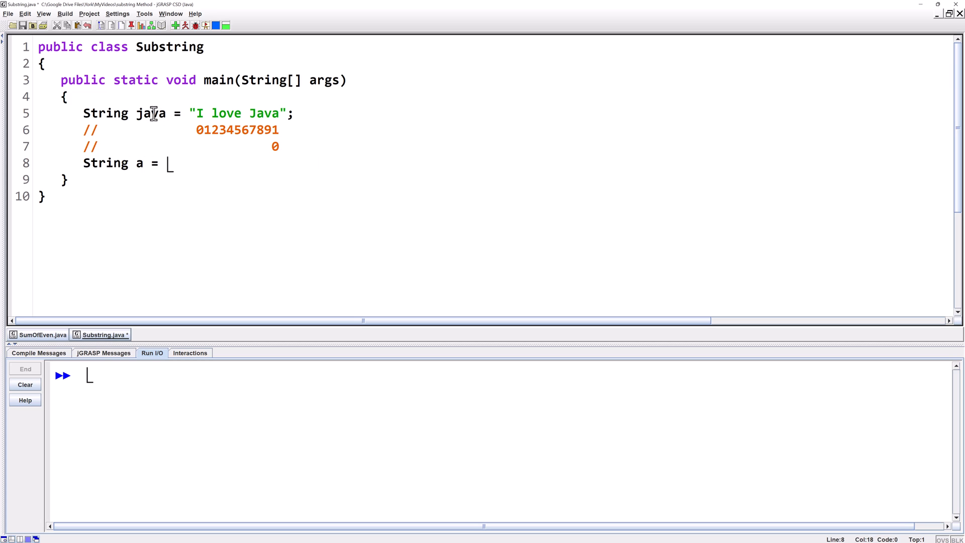
mouse_move(189, 146)
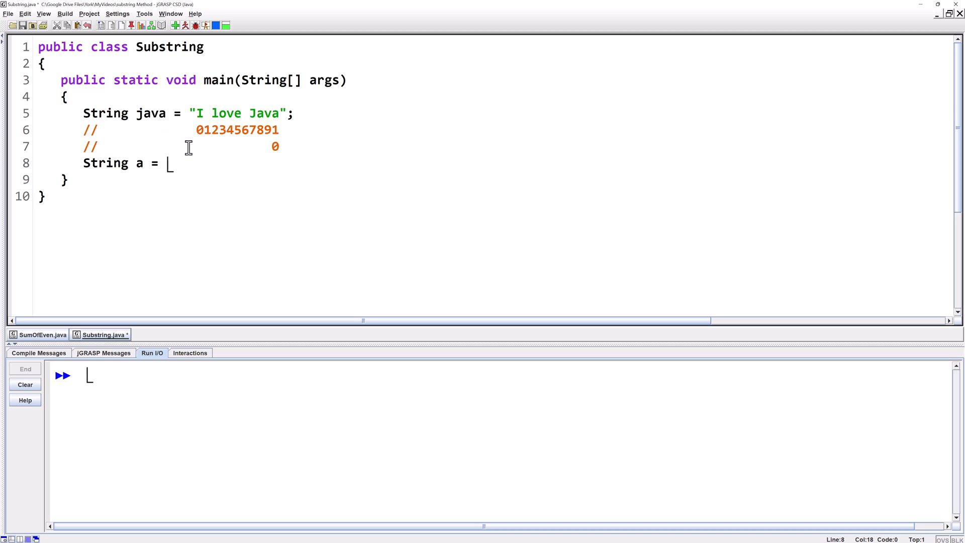
type("java.sub")
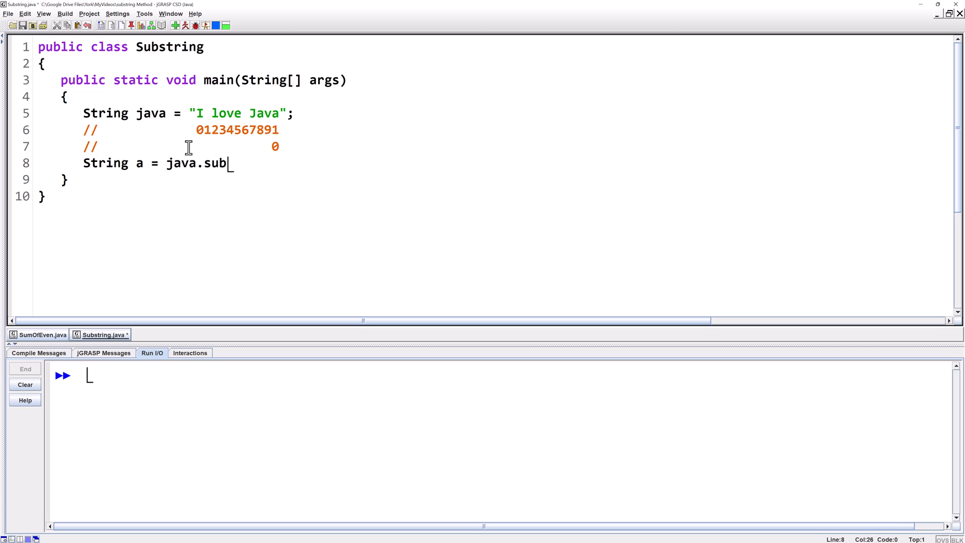
type("string()")
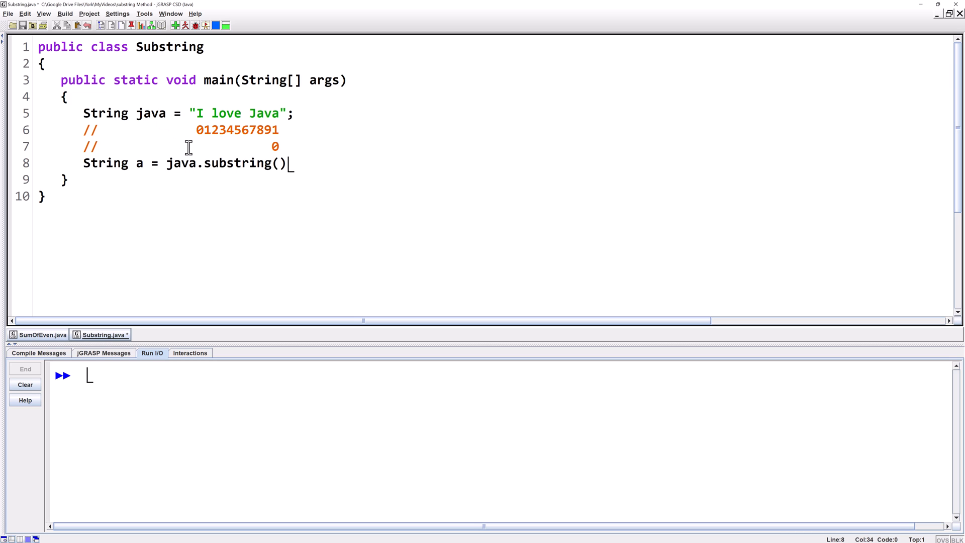
type(";")
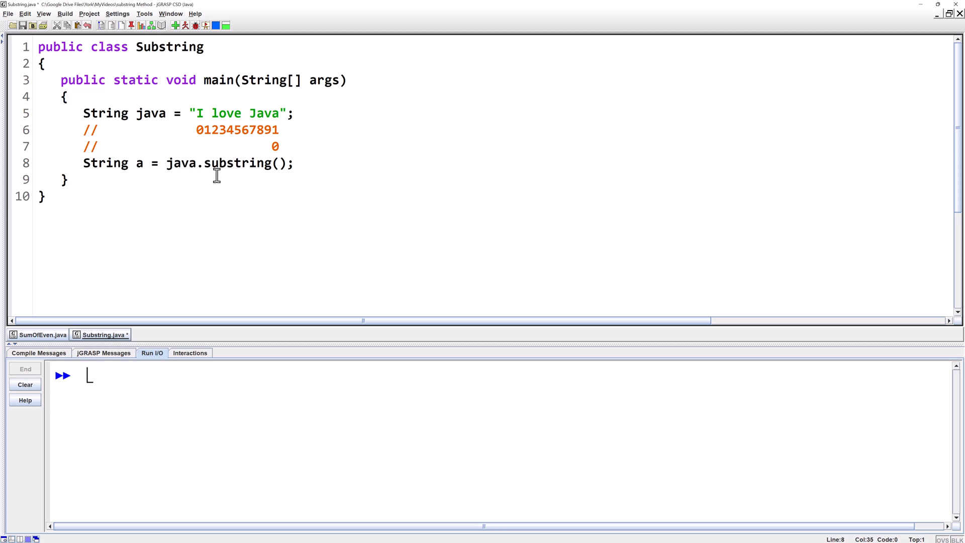
mouse_move(276, 174)
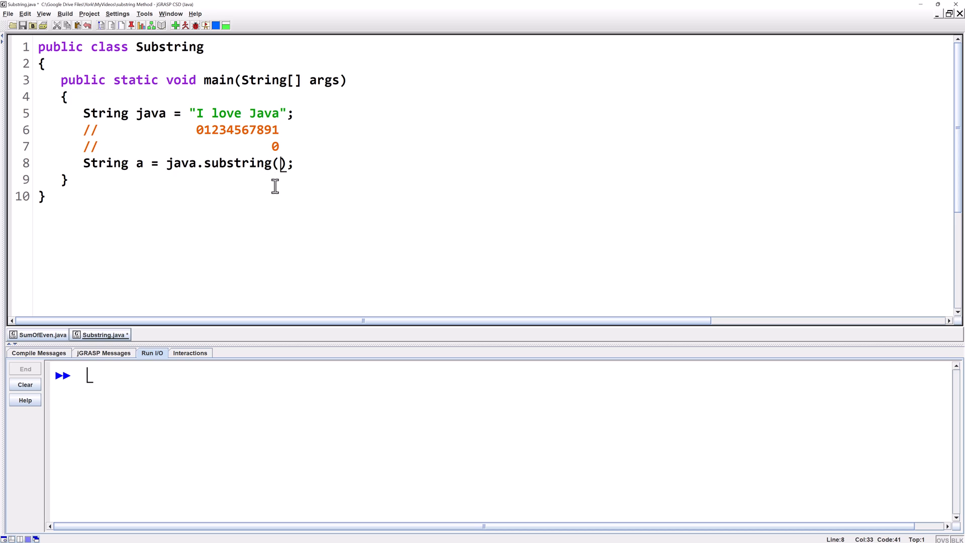
mouse_move(296, 167)
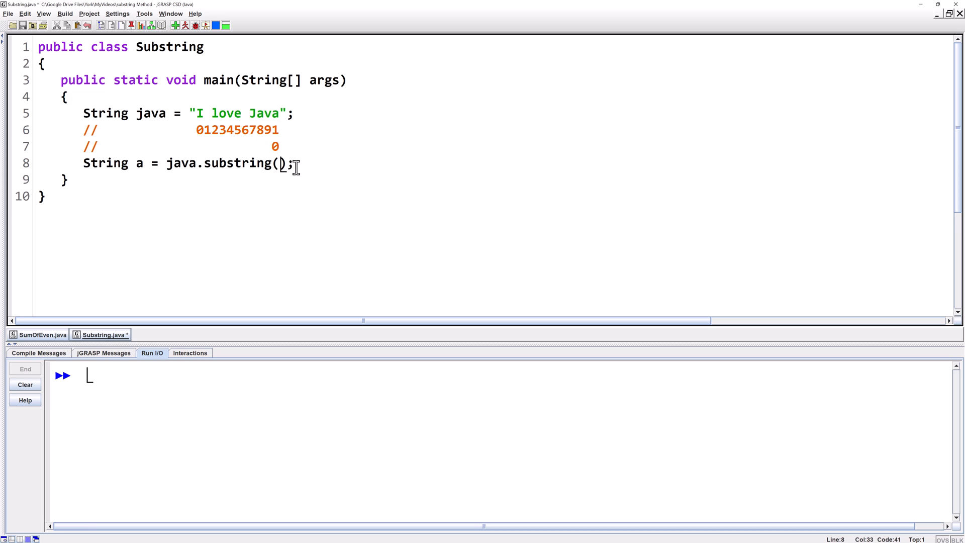
type("7")
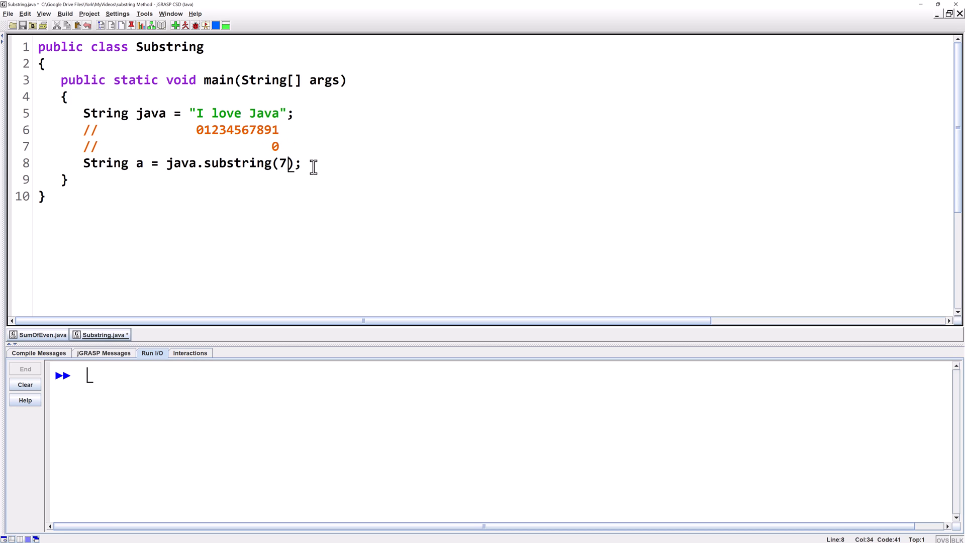
type("Syste")
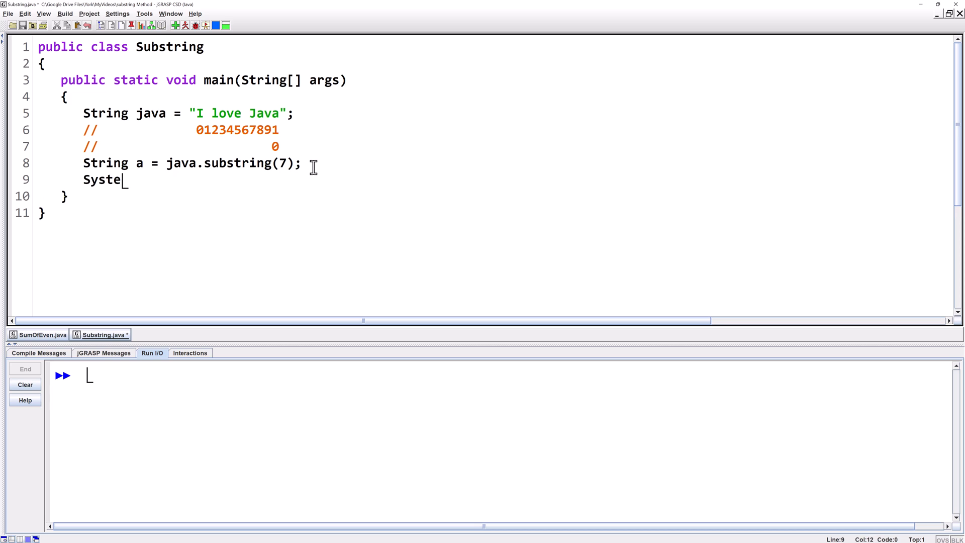
type("m.out.println(a);")
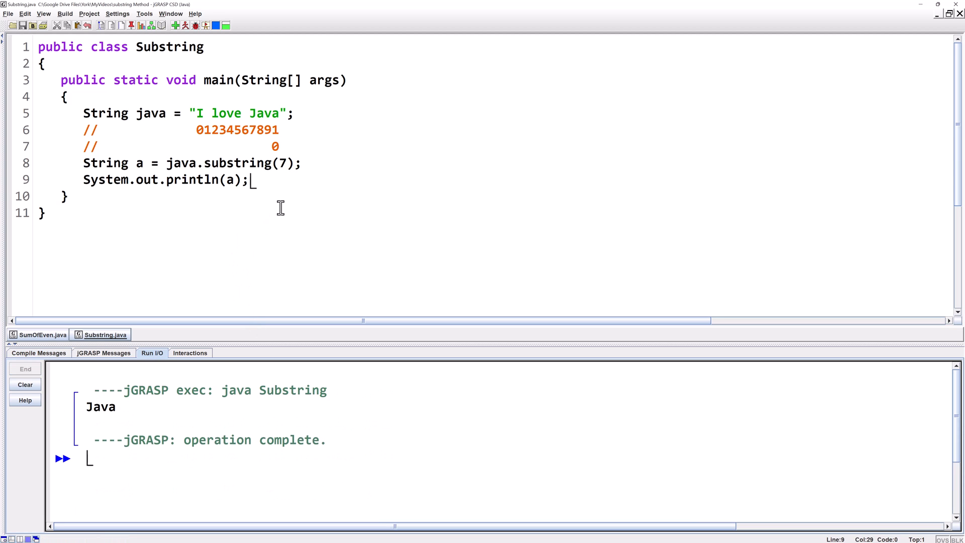
mouse_move(227, 155)
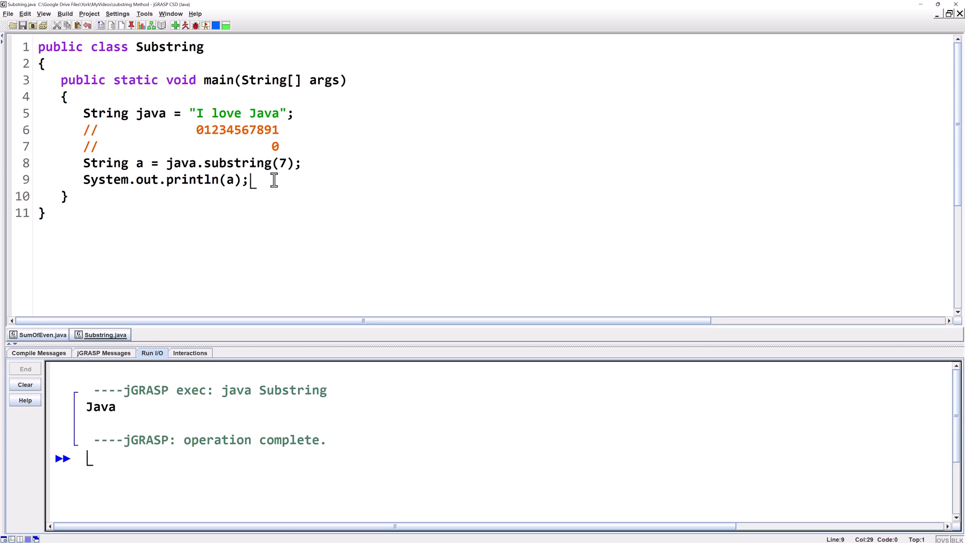
Declare String b = java.substring(2, 6); highlighting end index 6.
type("String")
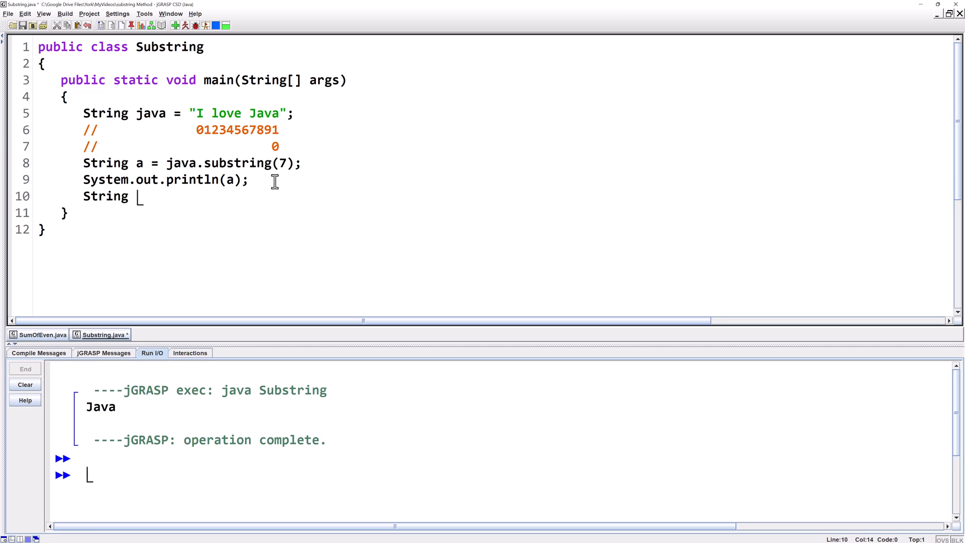
type("b = java.su")
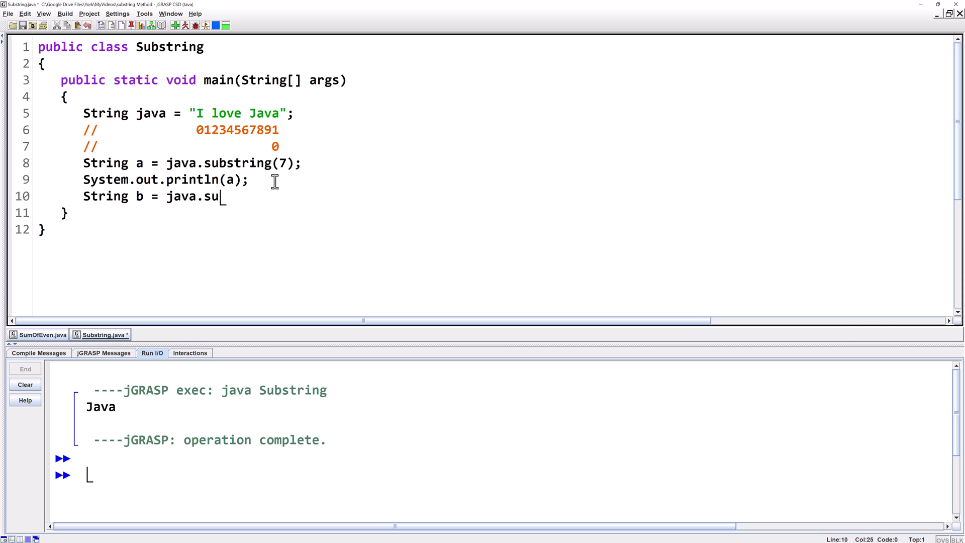
type("bstring(")
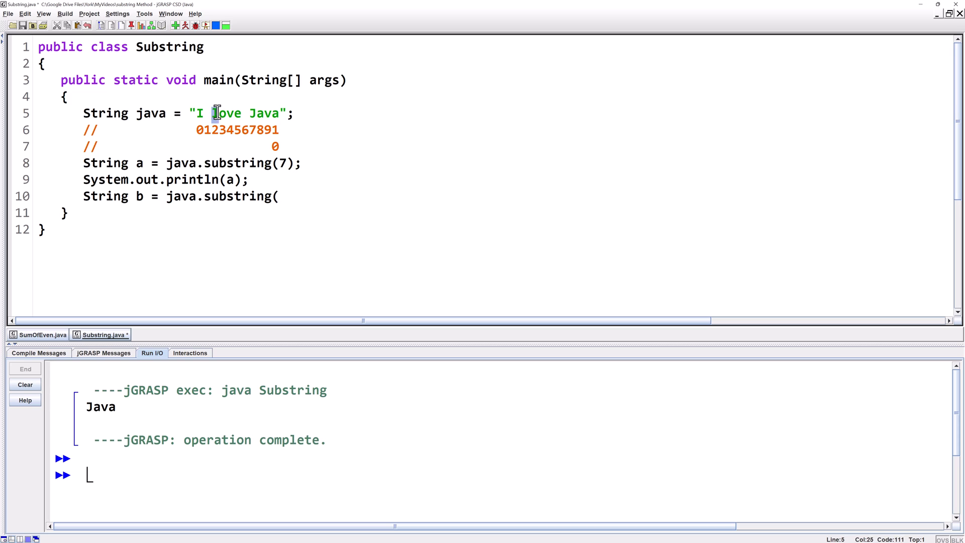
type("2")
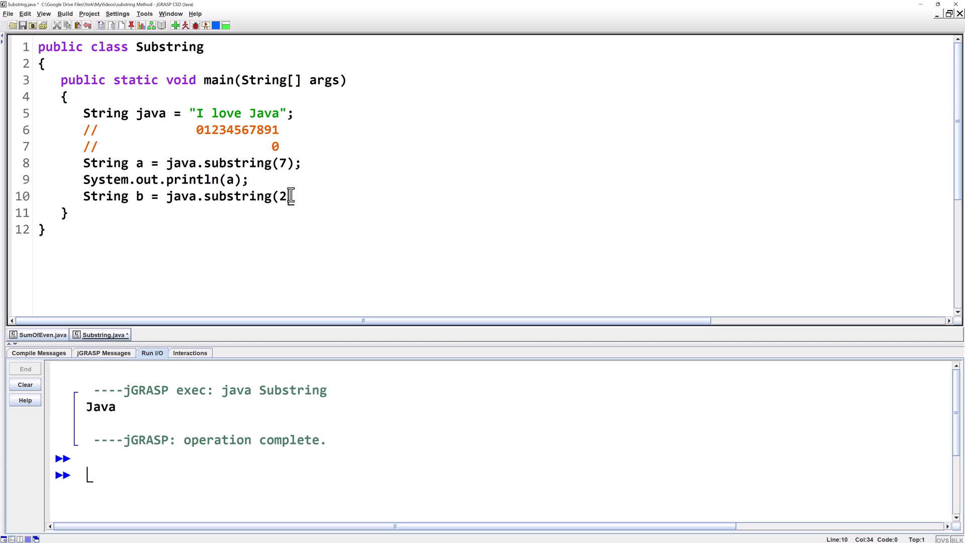
type("\", \"")
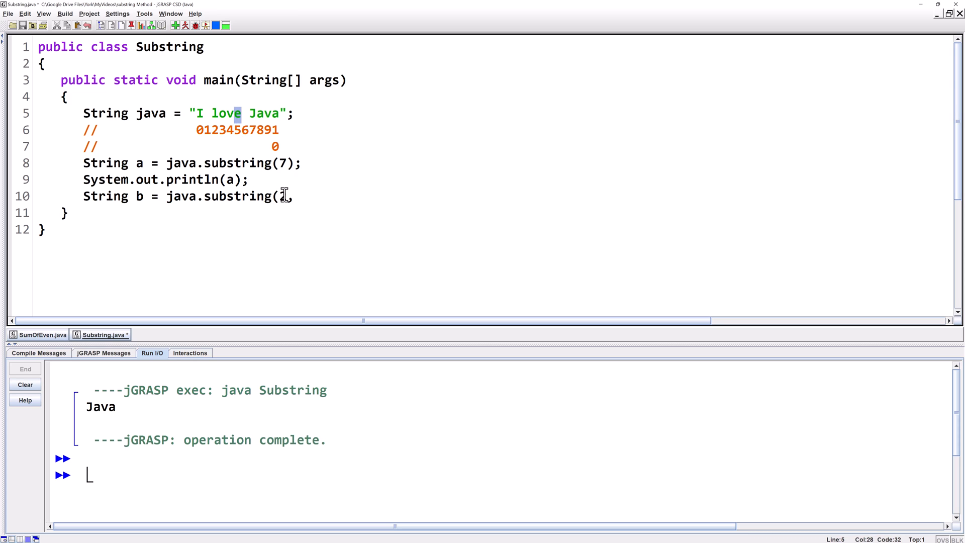
type("2")
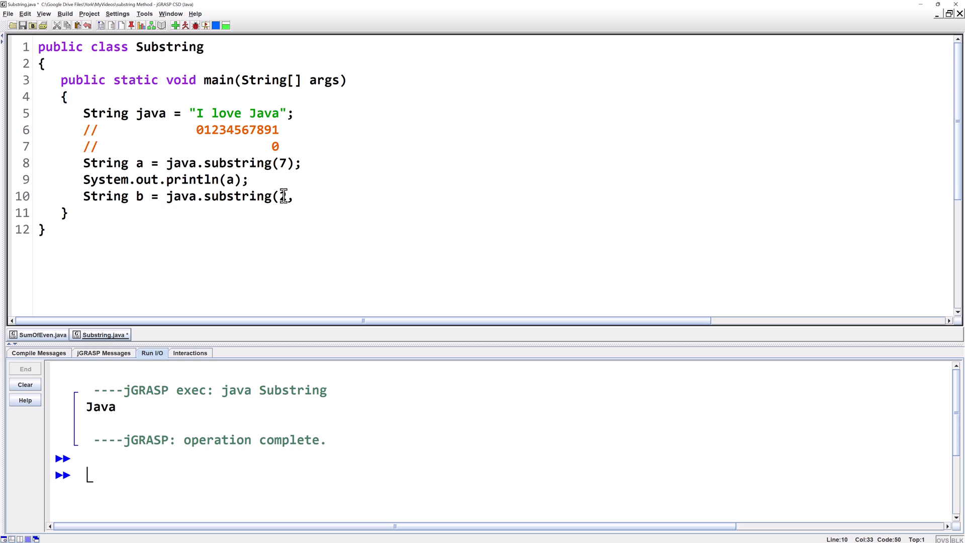
type("2")
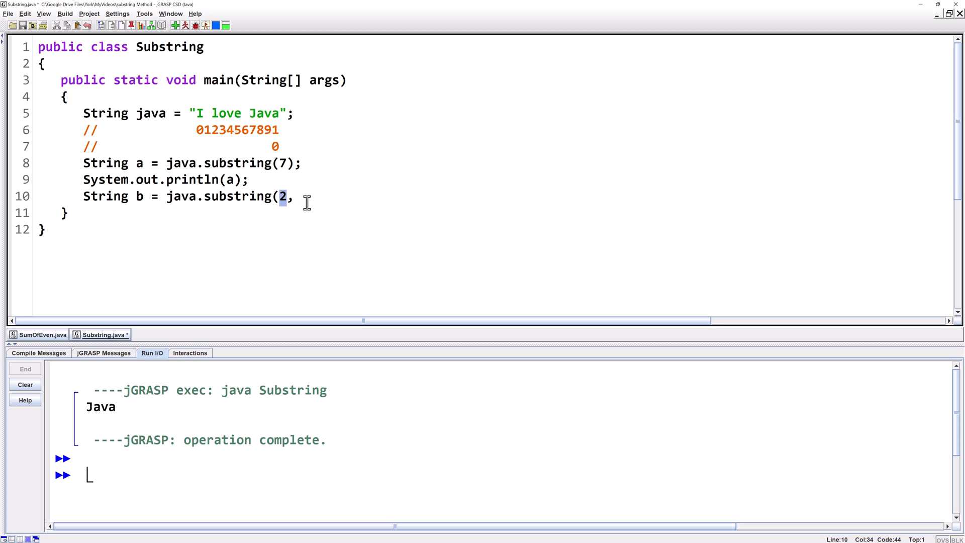
type("6)")
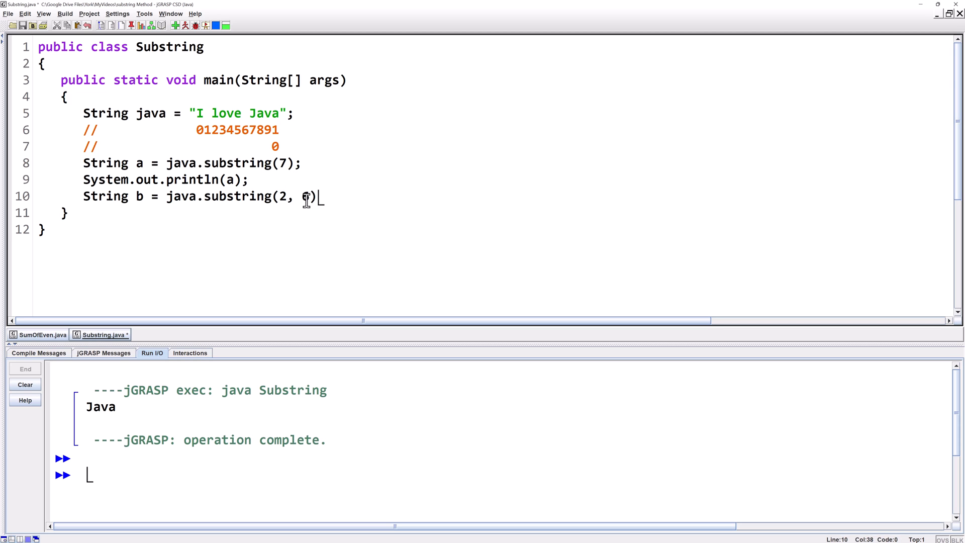
type("6);")
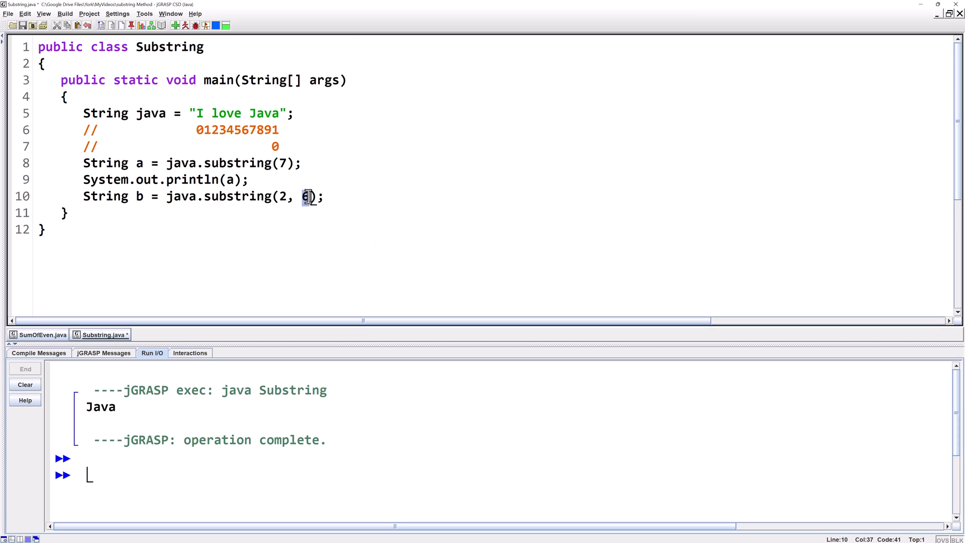
type("6")
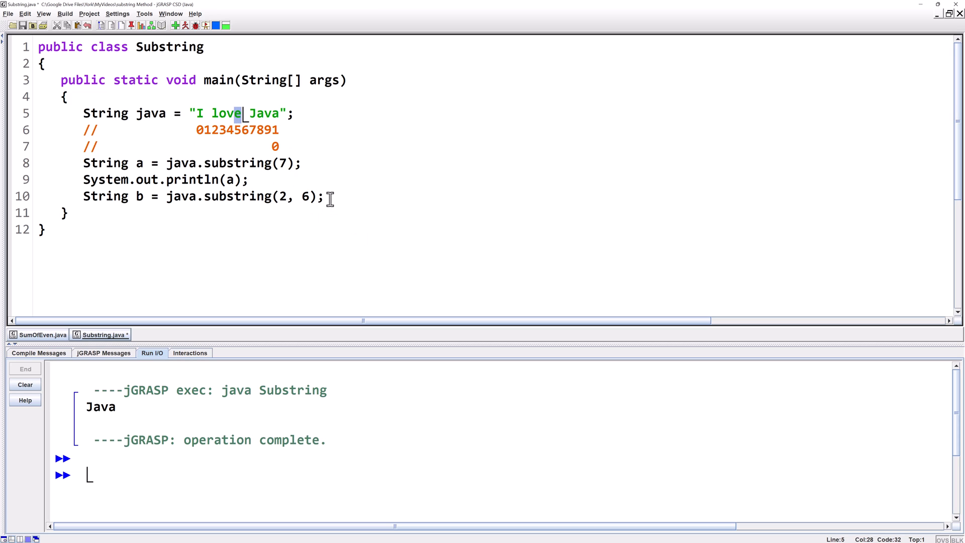
double_click(281, 196)
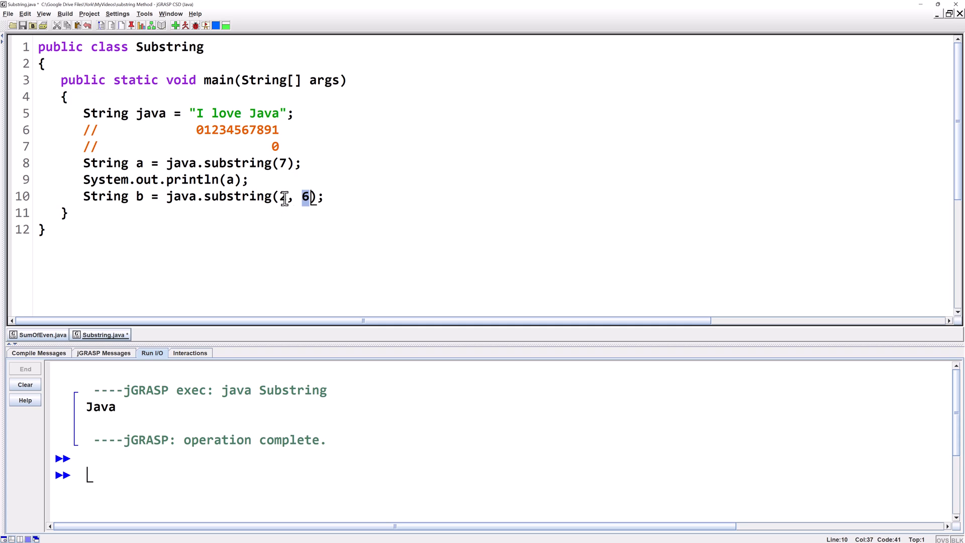
type("2")
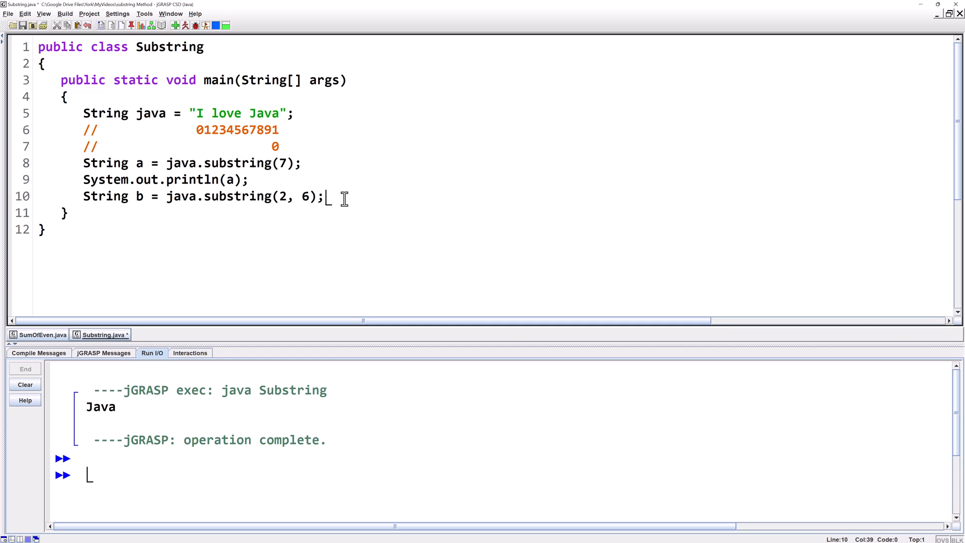
Print b with System.out.println(b).
type("Systeing")
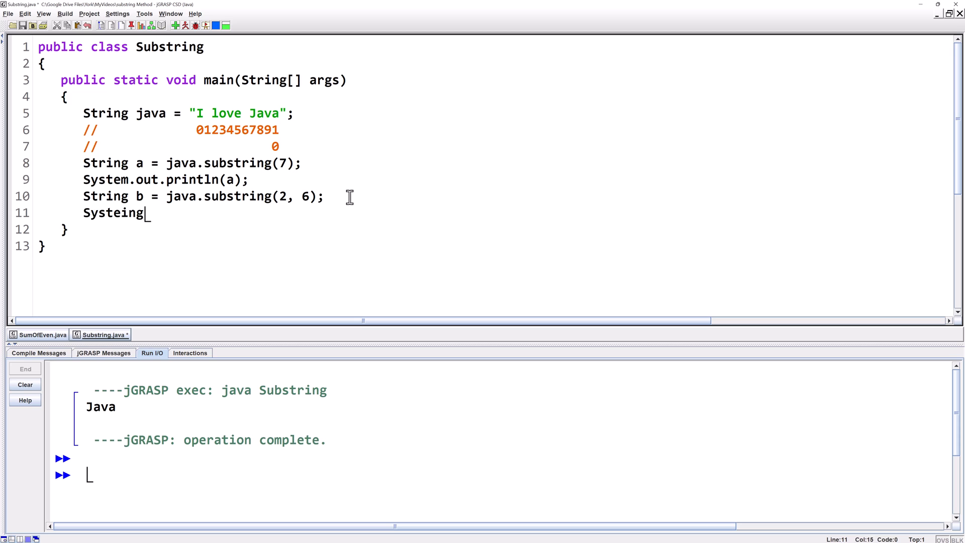
type("System.out")
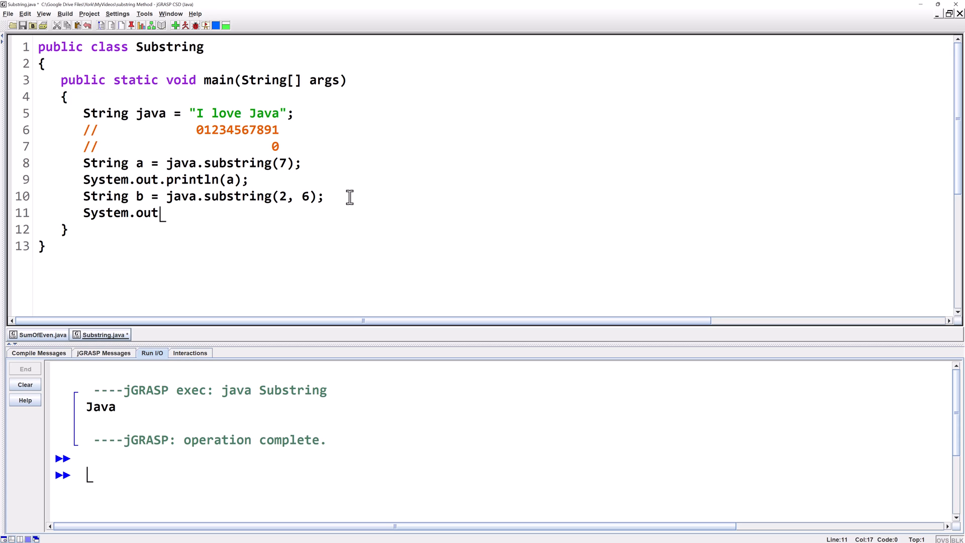
type(".println(b);")
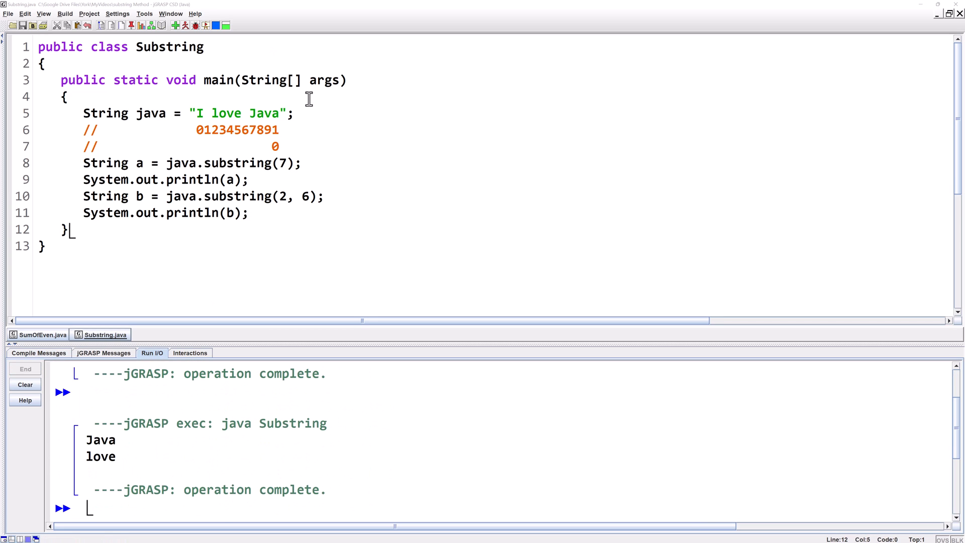
mouse_move(265, 173)
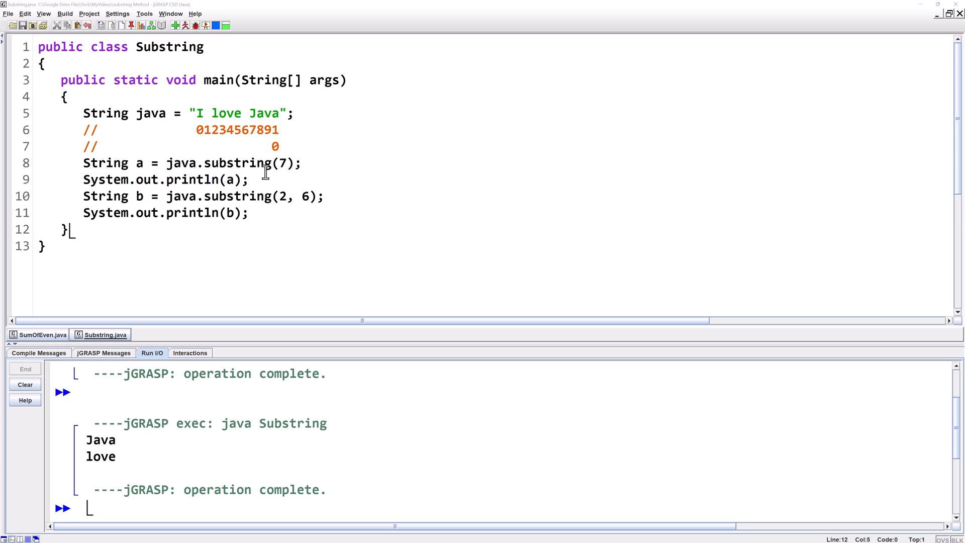
mouse_move(274, 112)
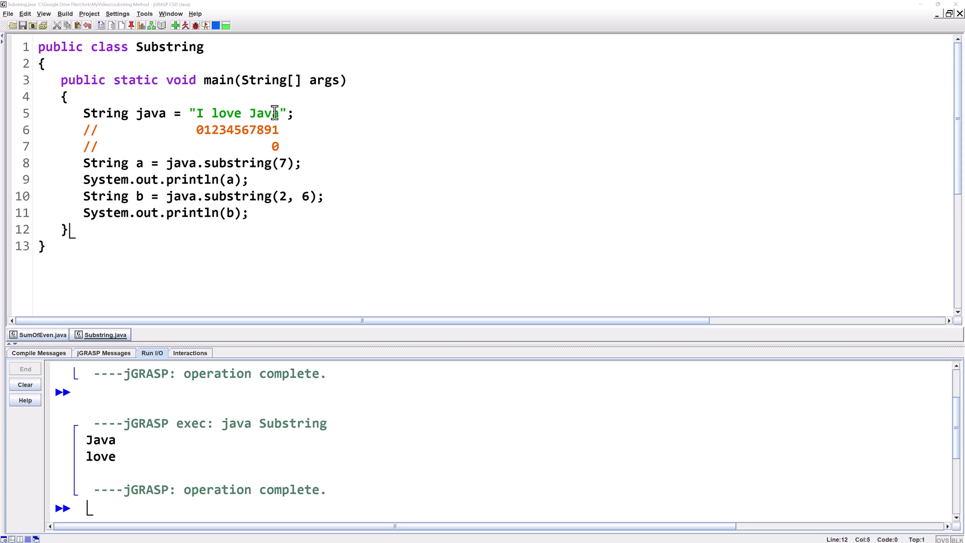
mouse_move(280, 236)
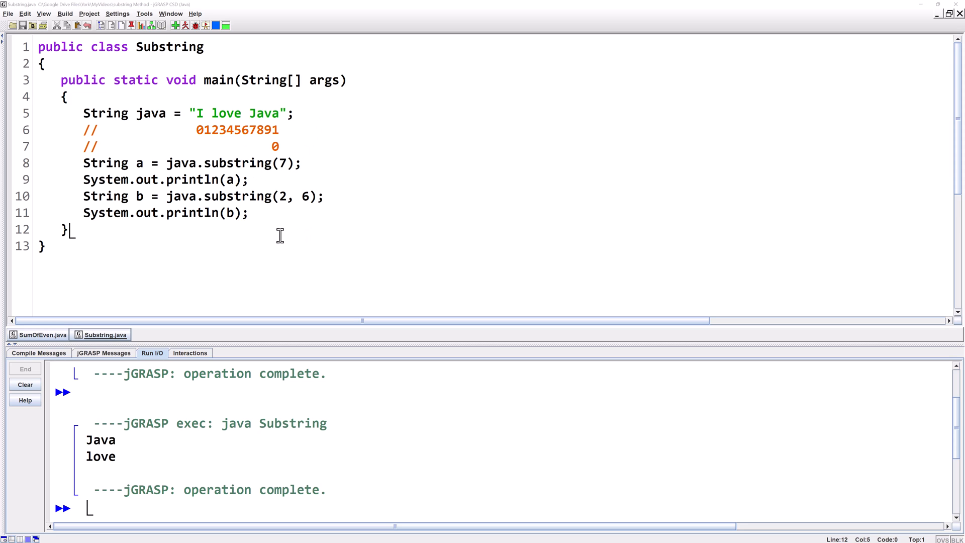
mouse_move(261, 173)
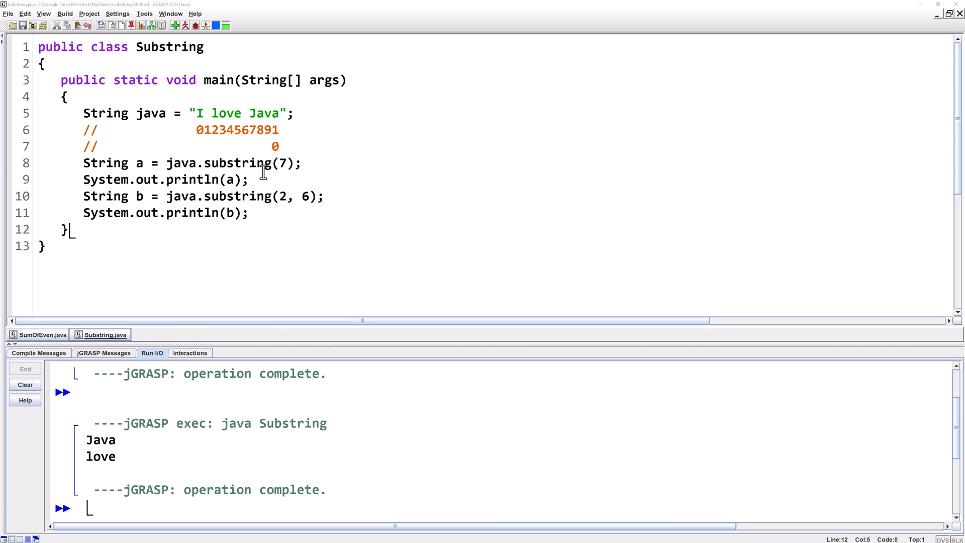
mouse_move(265, 130)
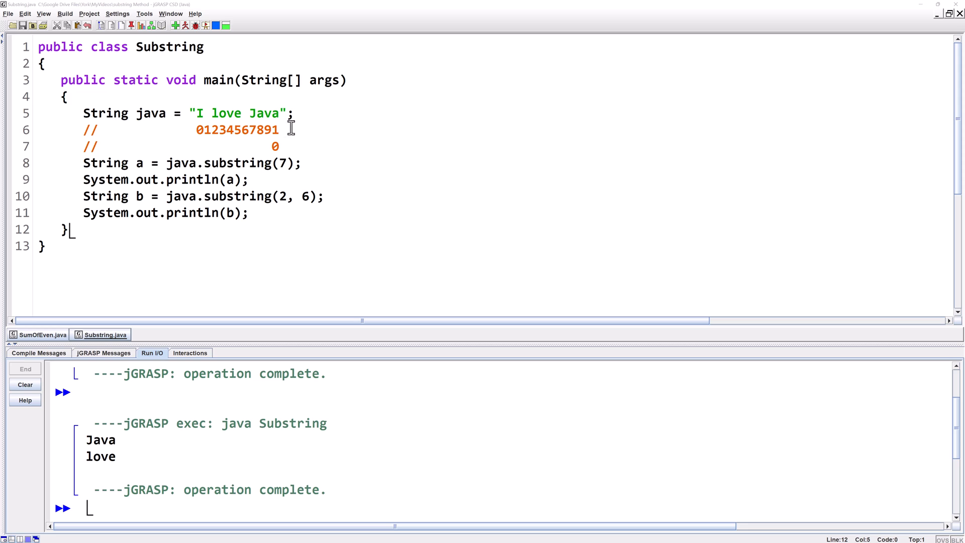
mouse_move(274, 220)
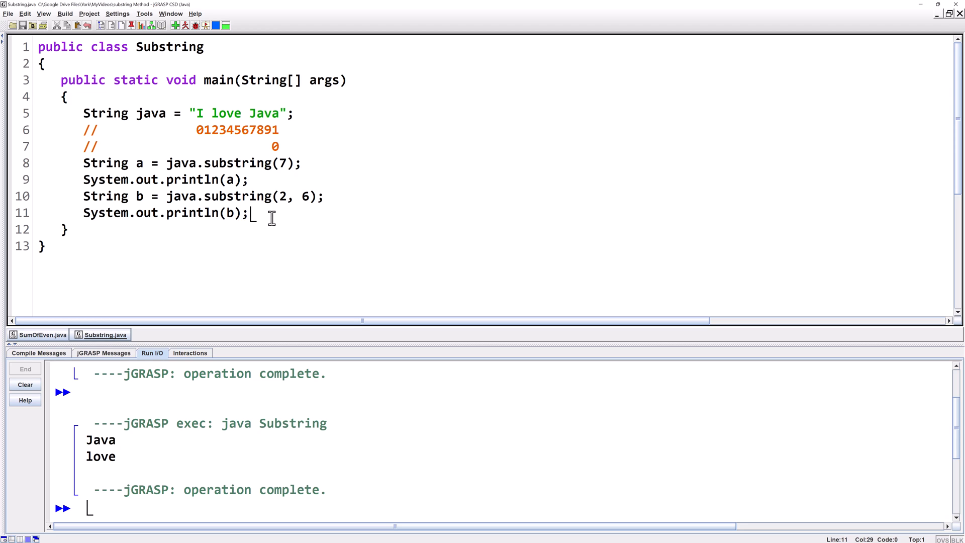
Add System.out.println(java.length()); and begin declaring String c.
type("Syste")
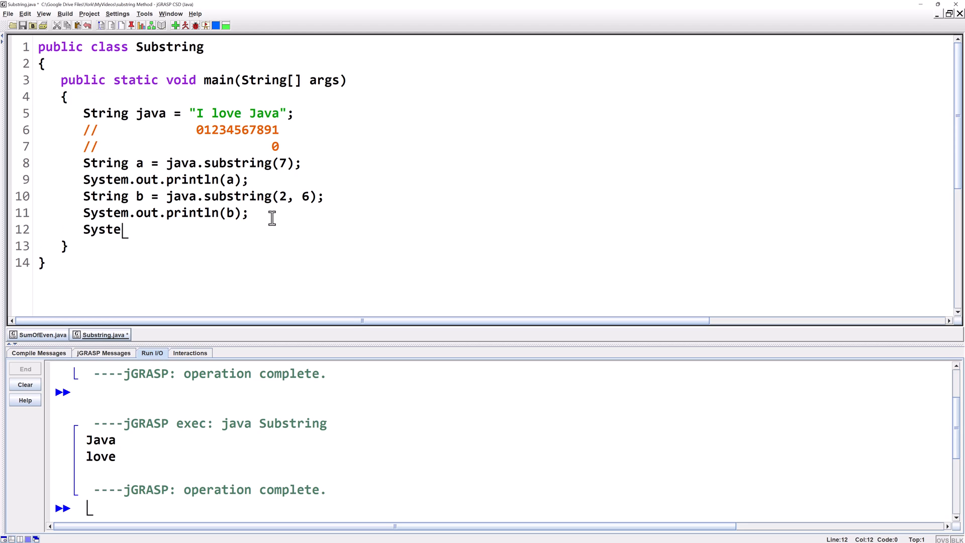
type("m.out.prinl")
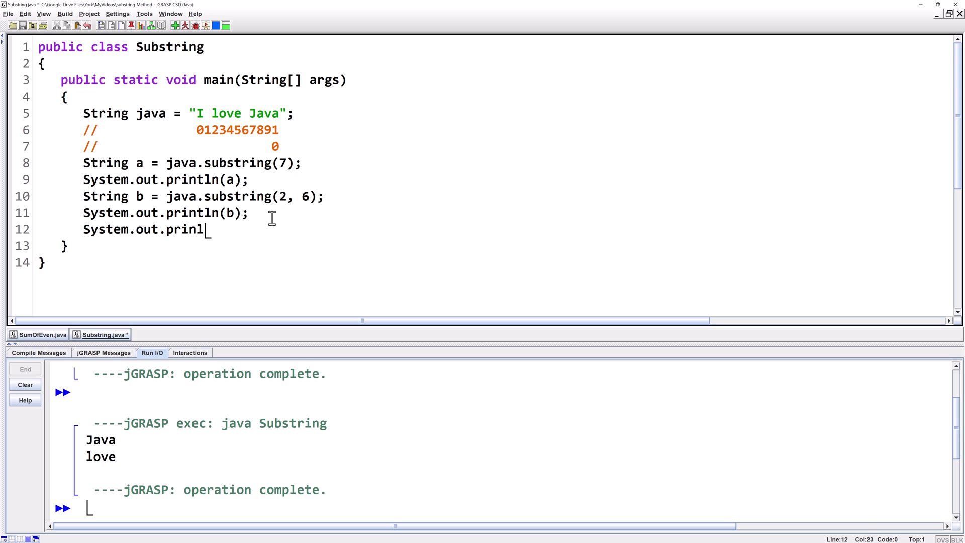
type("n(jav")
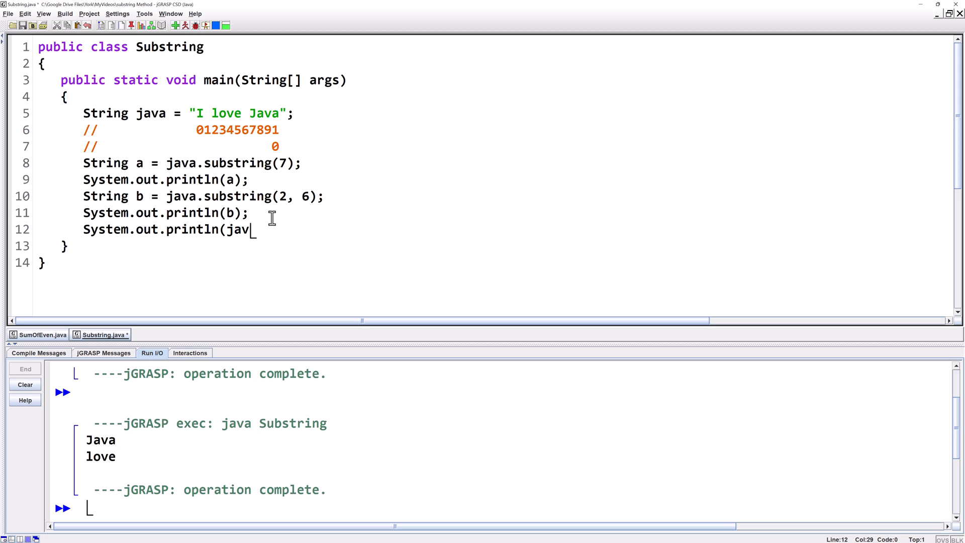
type(".leng")
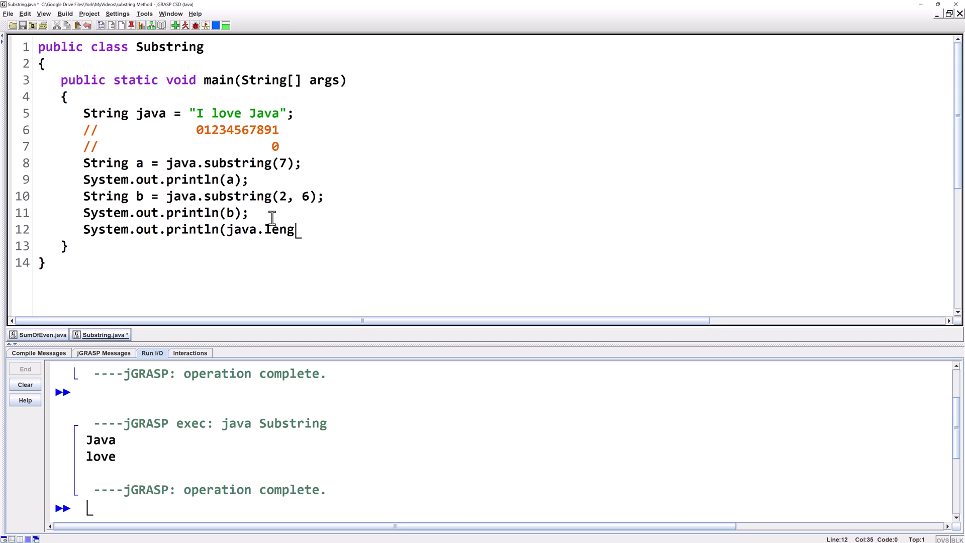
type("th());")
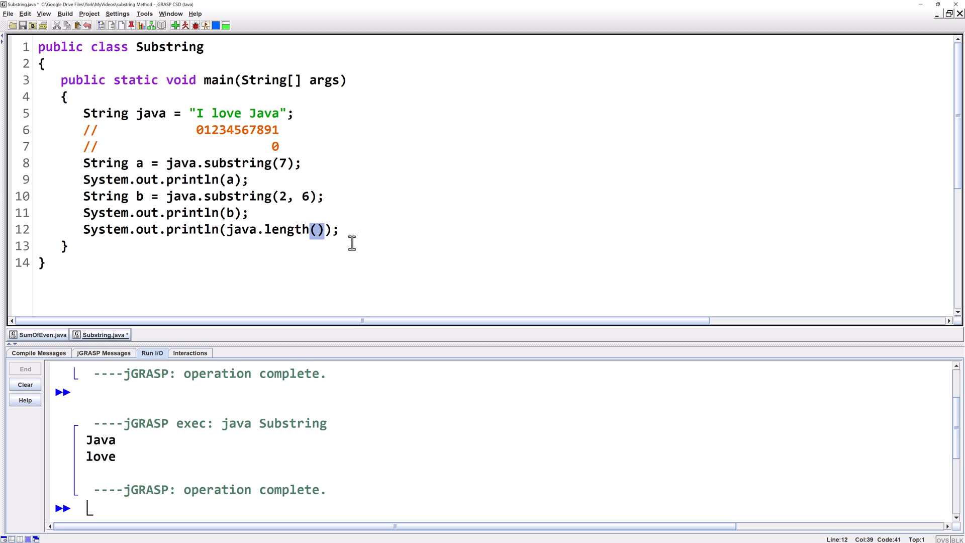
left_click(143, 25)
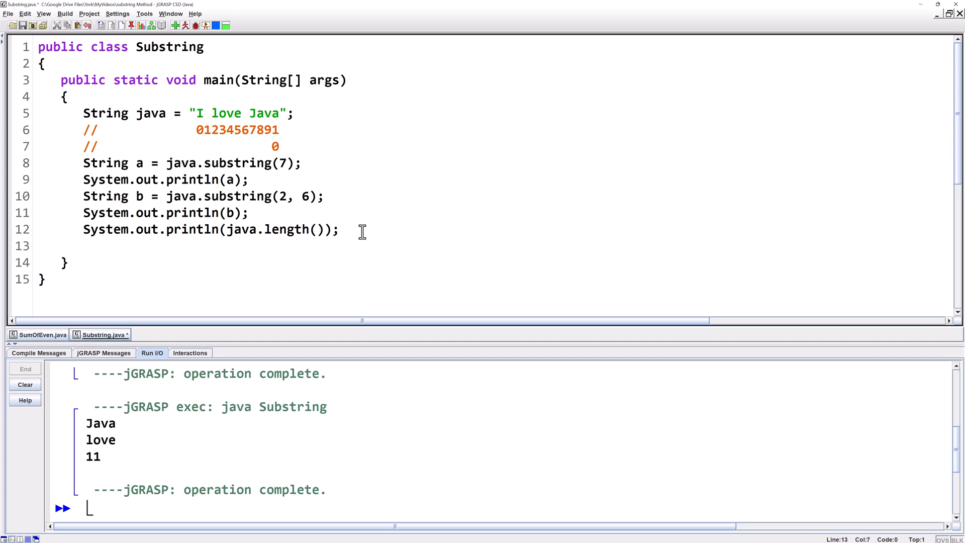
type("String c")
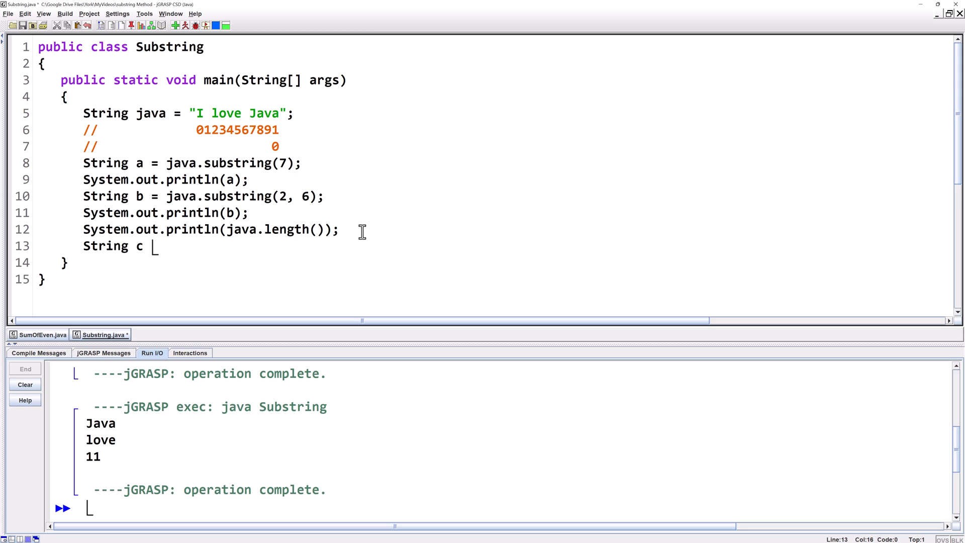
Complete String c = java.substring(7, java.length()), highlighting java.length() as end index.
type("= java.sub")
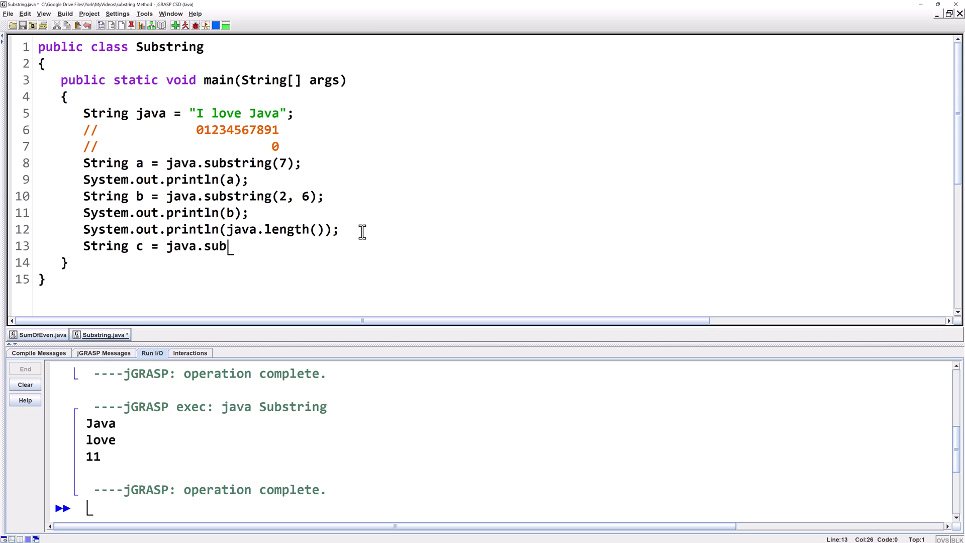
type("string(")
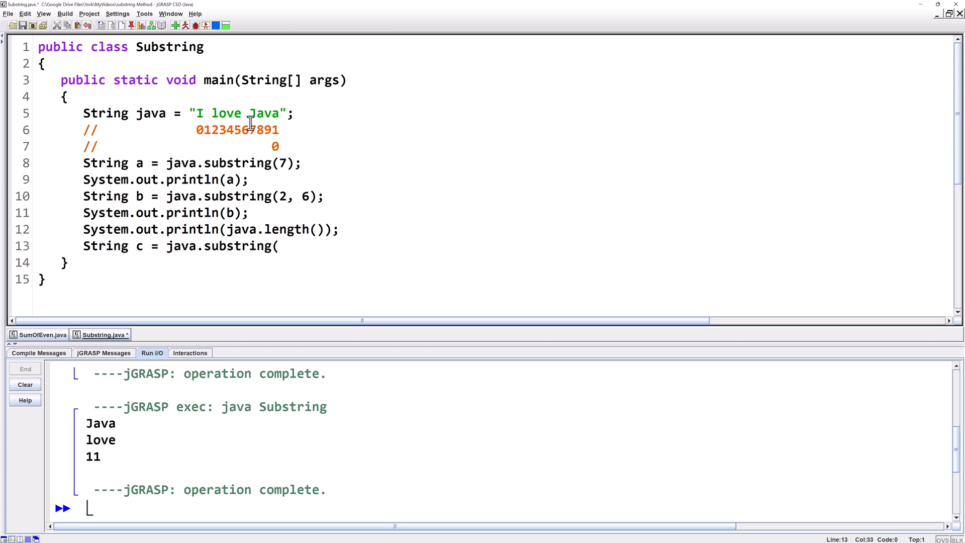
type("7,")
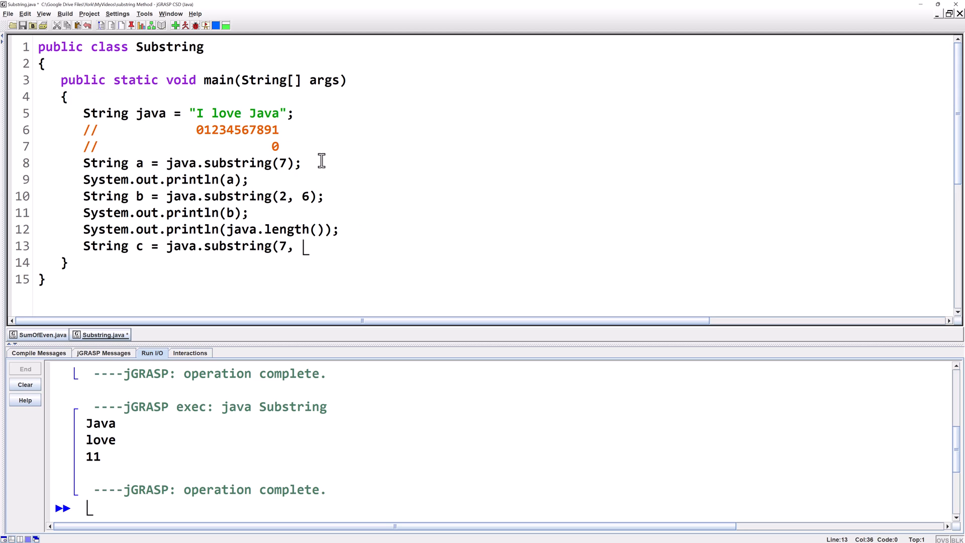
type("java.len")
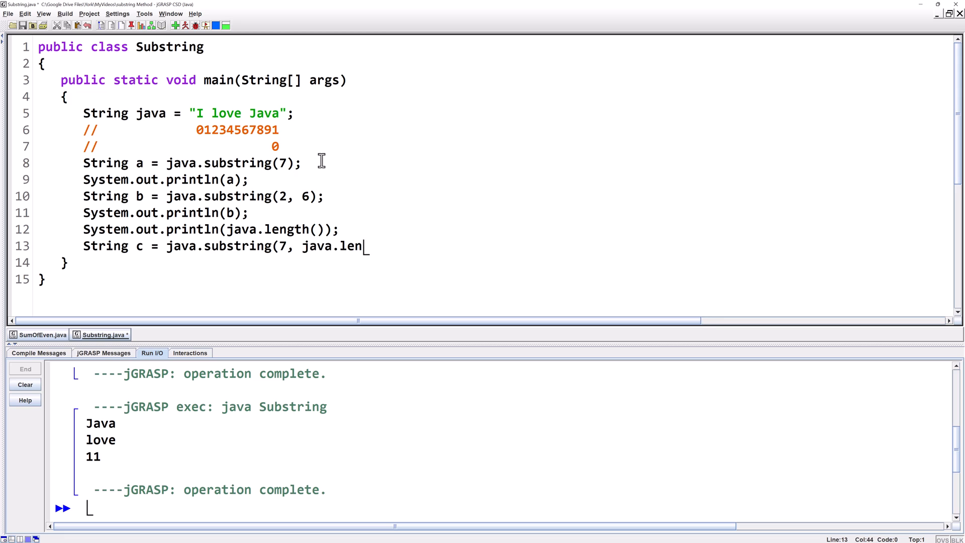
type("gth());")
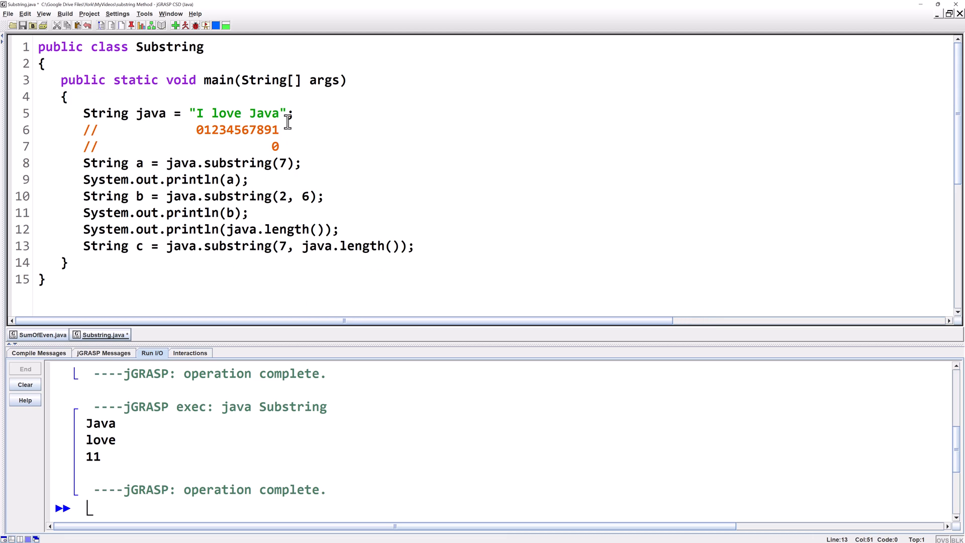
mouse_move(337, 246)
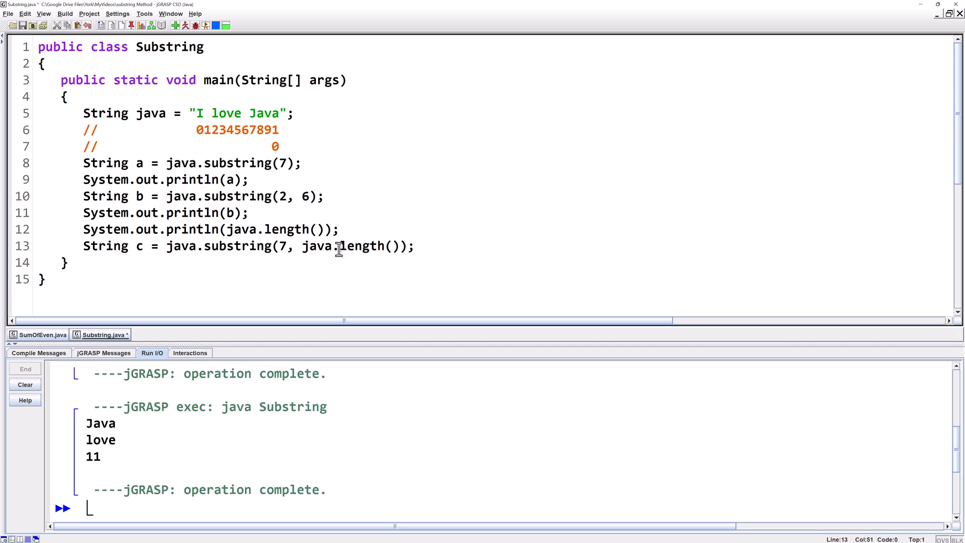
left_click_drag(302, 246, 398, 246)
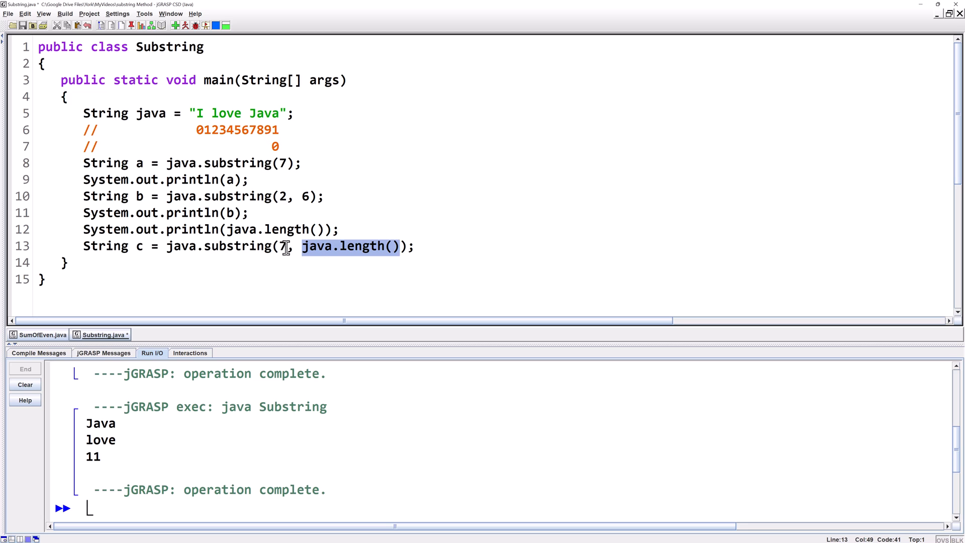
left_click(444, 246)
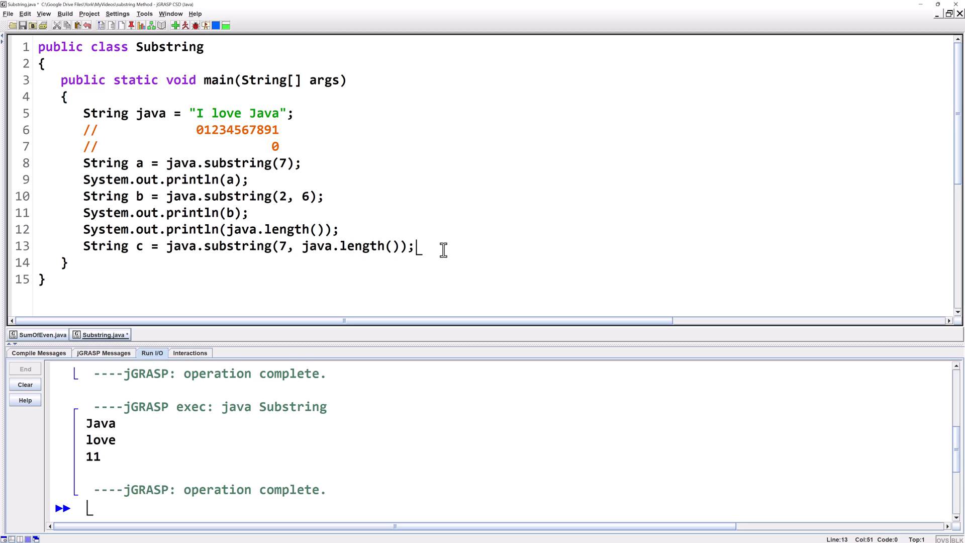
Print c with System.out.println(c);.
type("System.o")
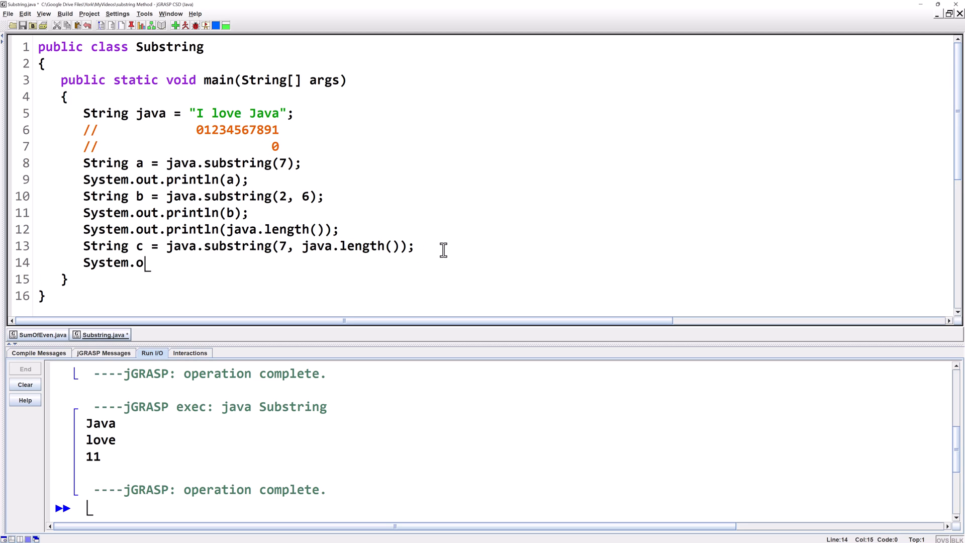
type("ut.println(")
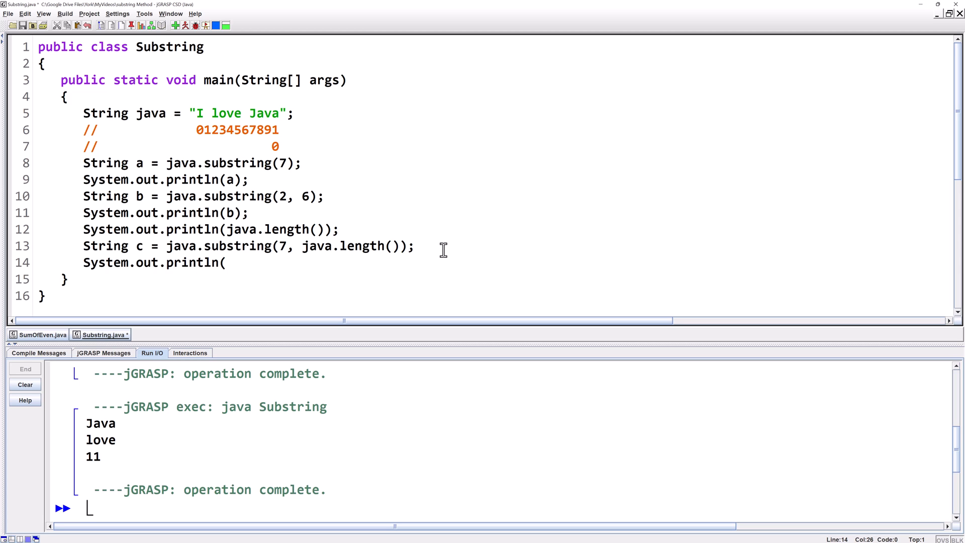
type("c);")
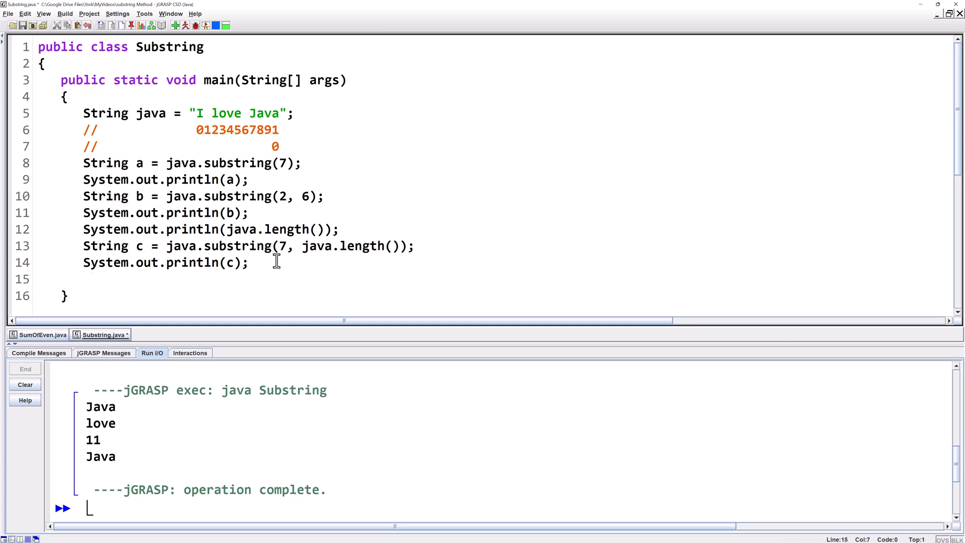
Add String d = java.substring(7, 12); causing StringIndexOutOfBoundsException, cursor on line 15.
type("String d =")
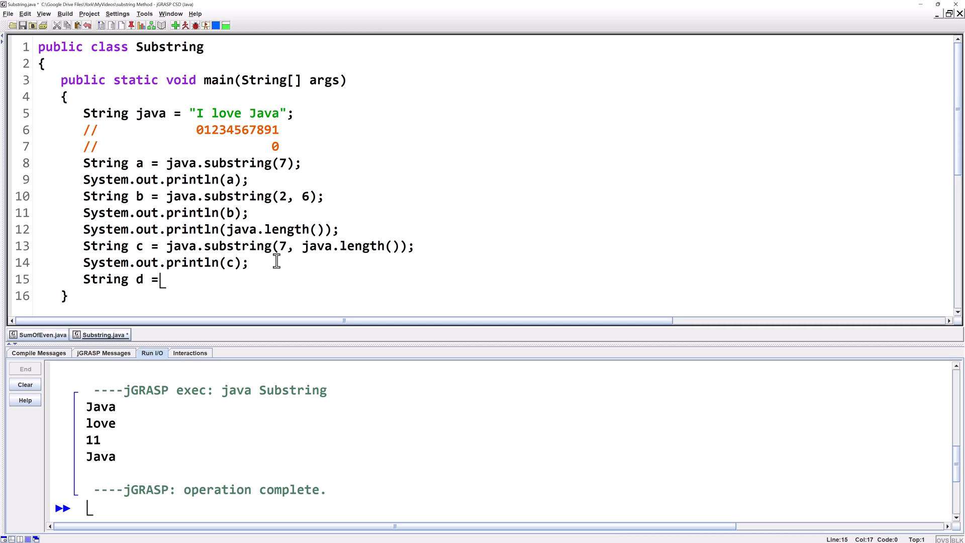
type("java.sub")
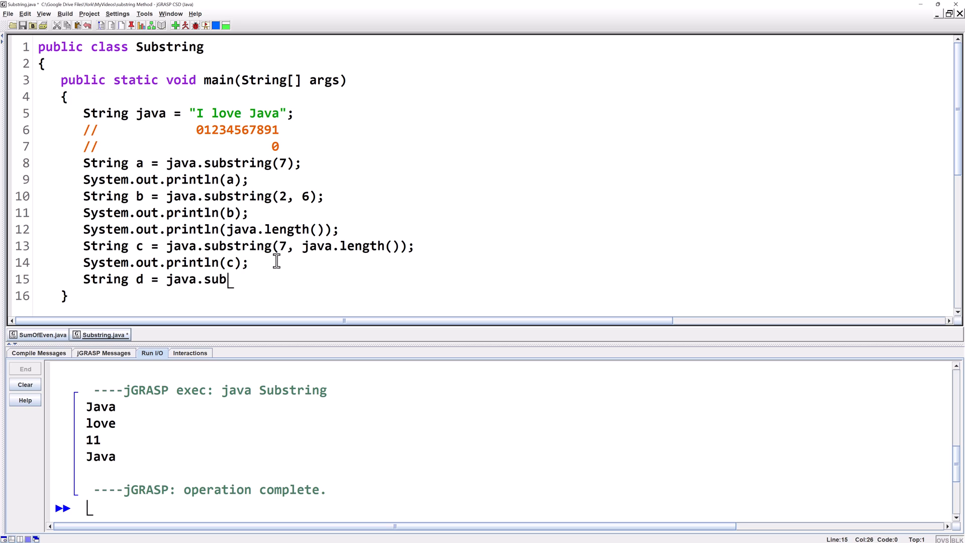
type("string(7,")
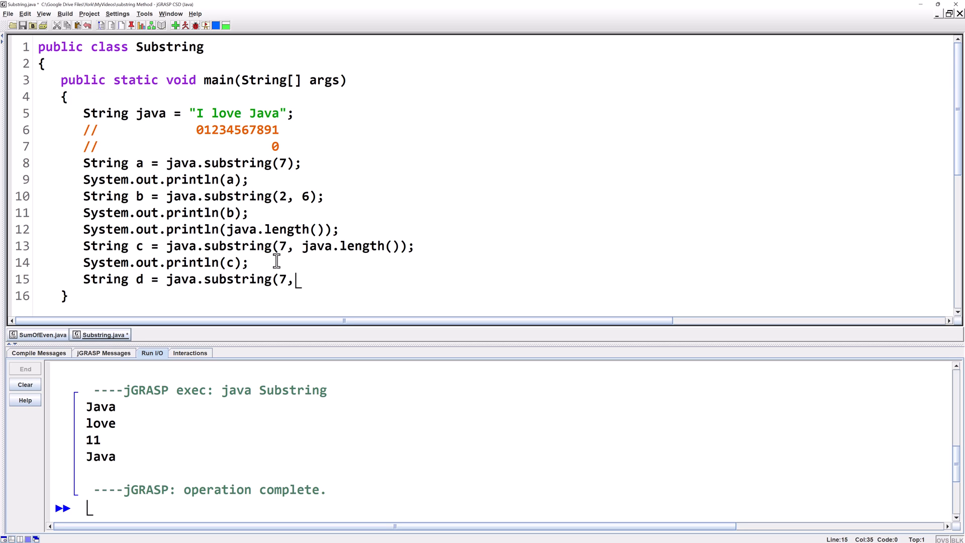
type("12);")
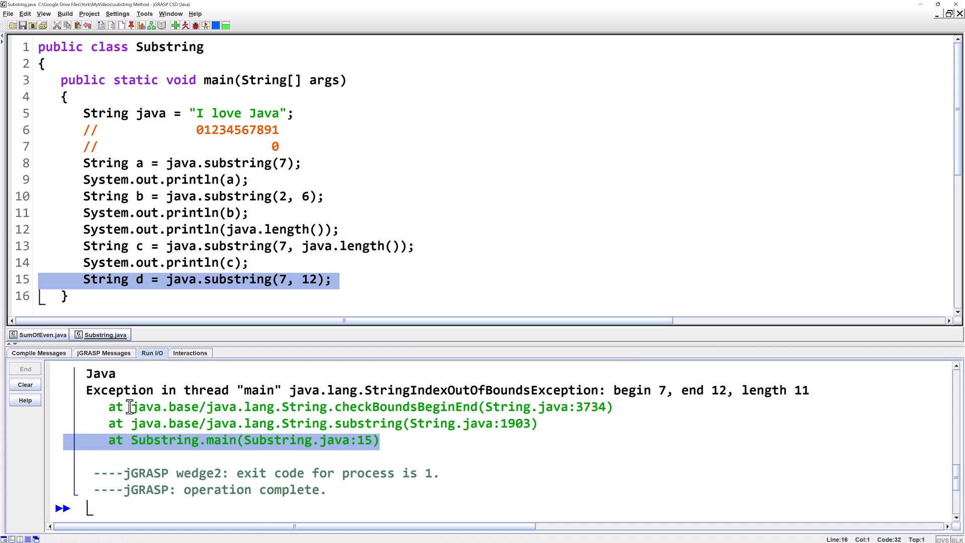
mouse_move(285, 263)
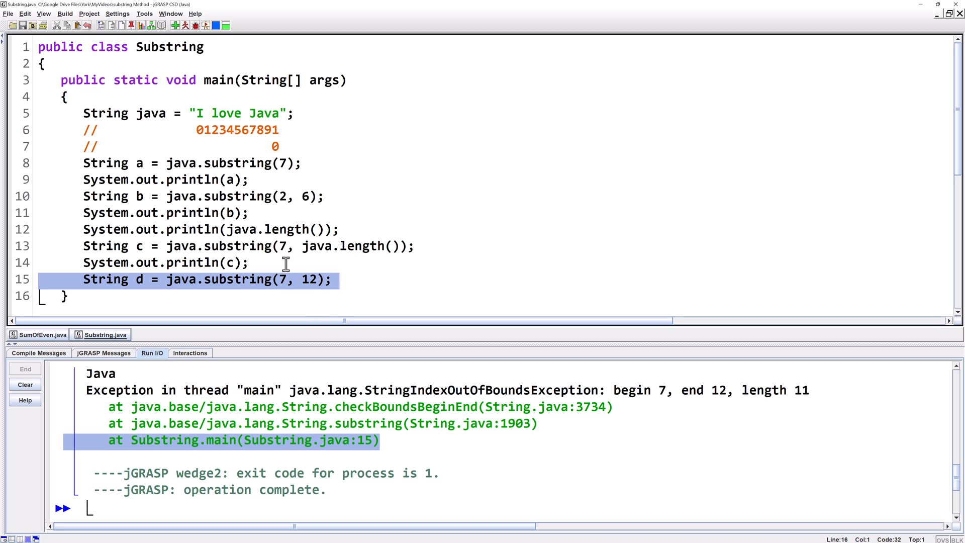
mouse_move(304, 134)
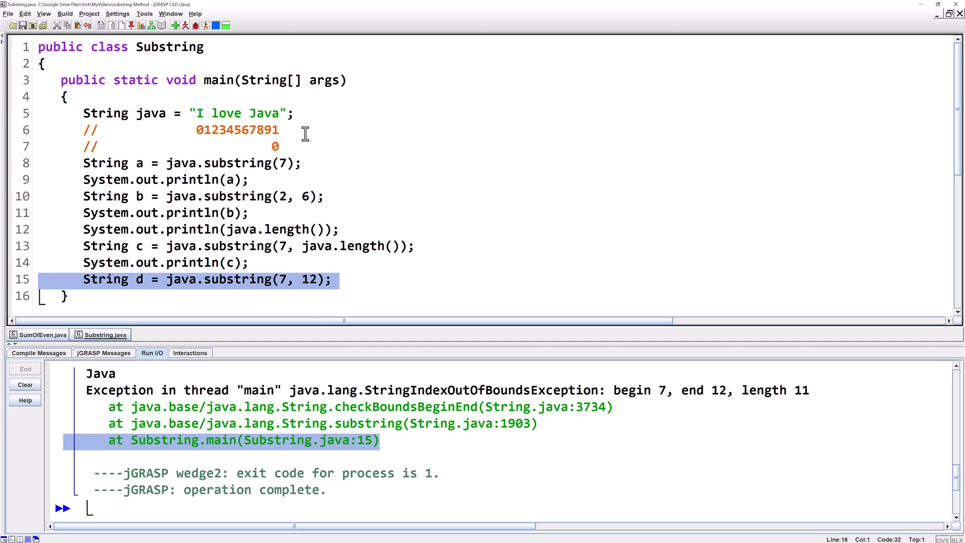
left_click(293, 279)
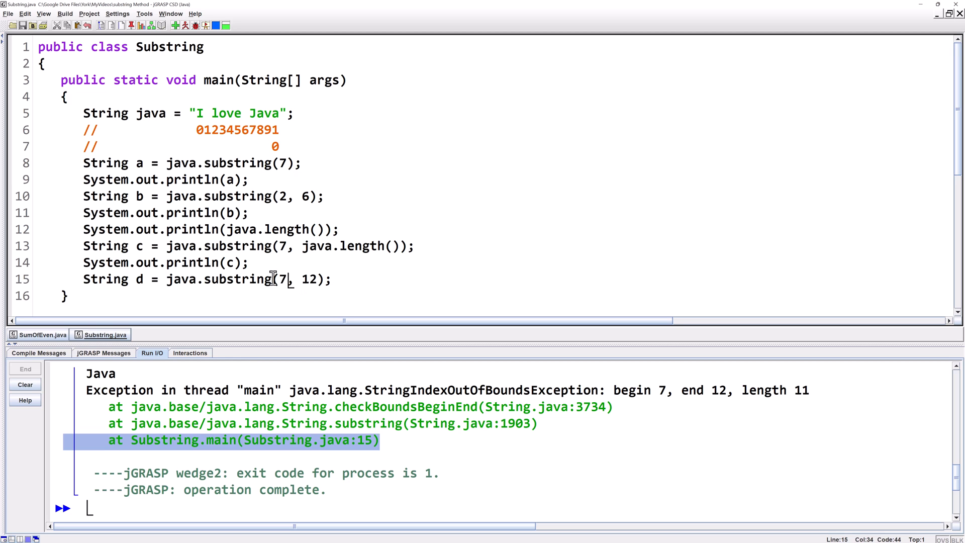
mouse_move(317, 279)
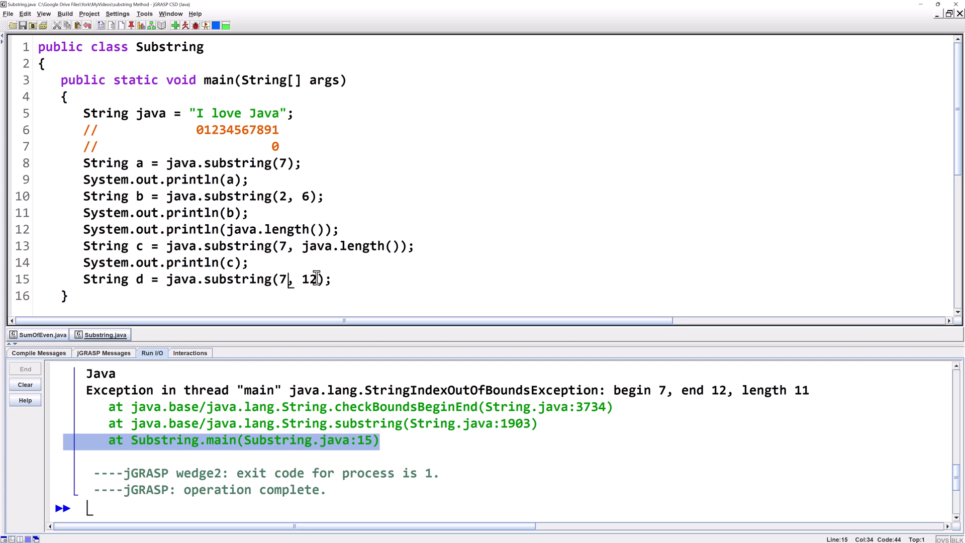
mouse_move(309, 280)
type("S")
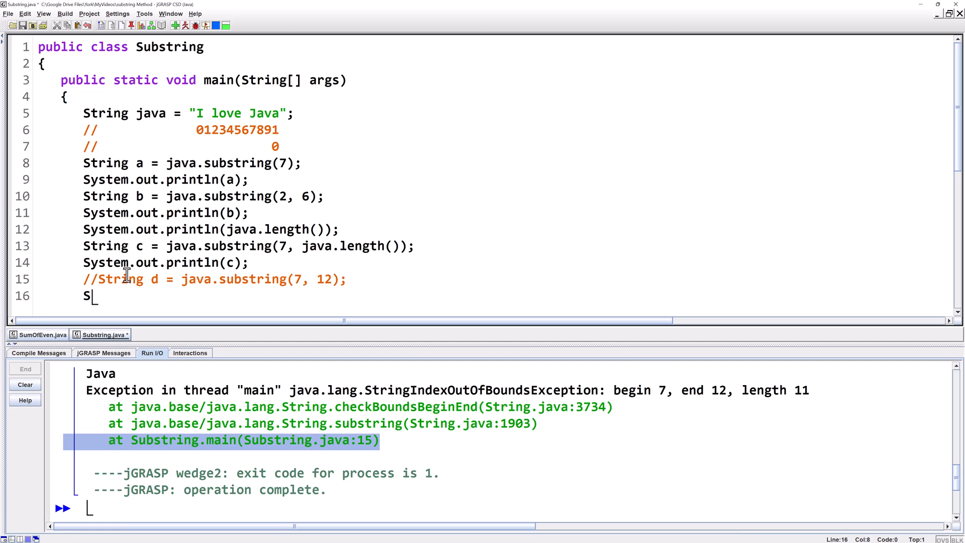
Declare String e = java.substring(2, 2), an empty substring.
type("tring e =")
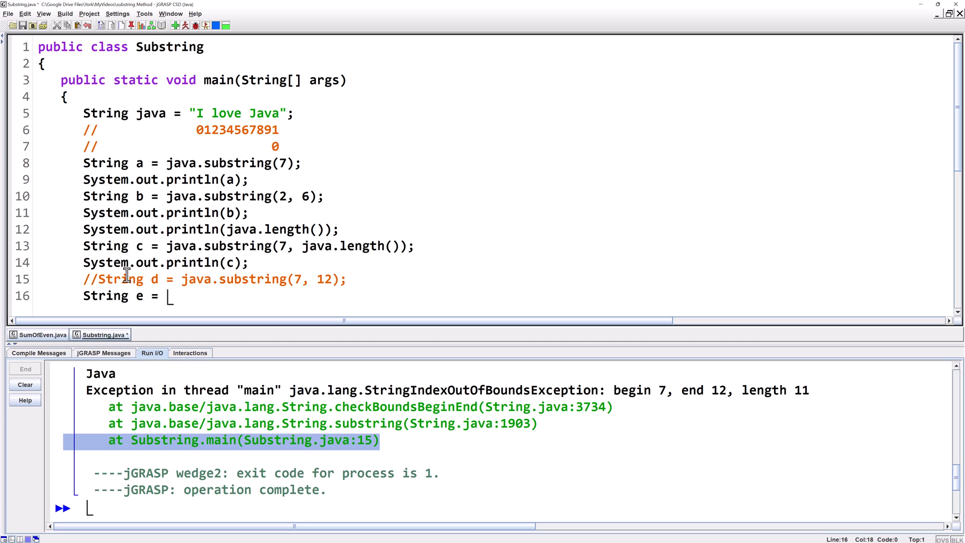
type("java.substring(")
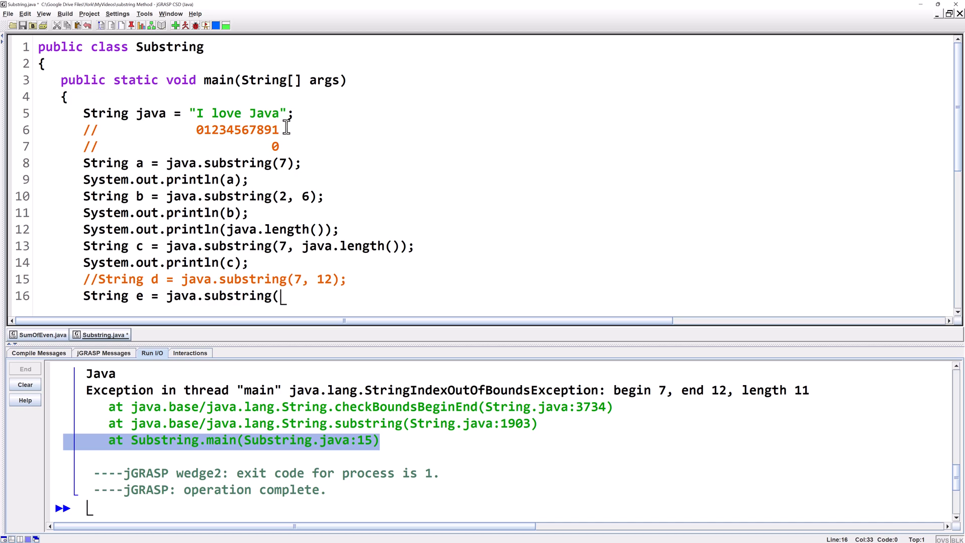
type("2")
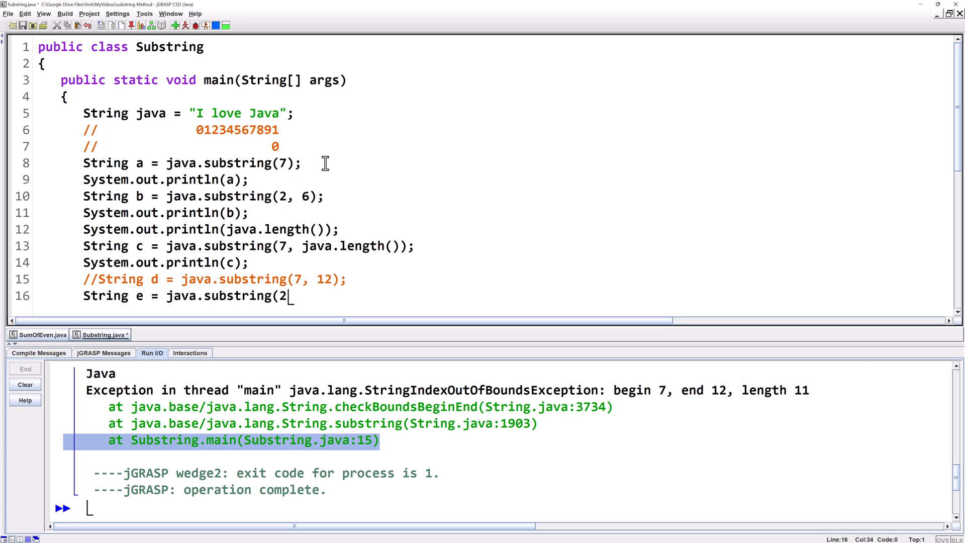
type(", 2);")
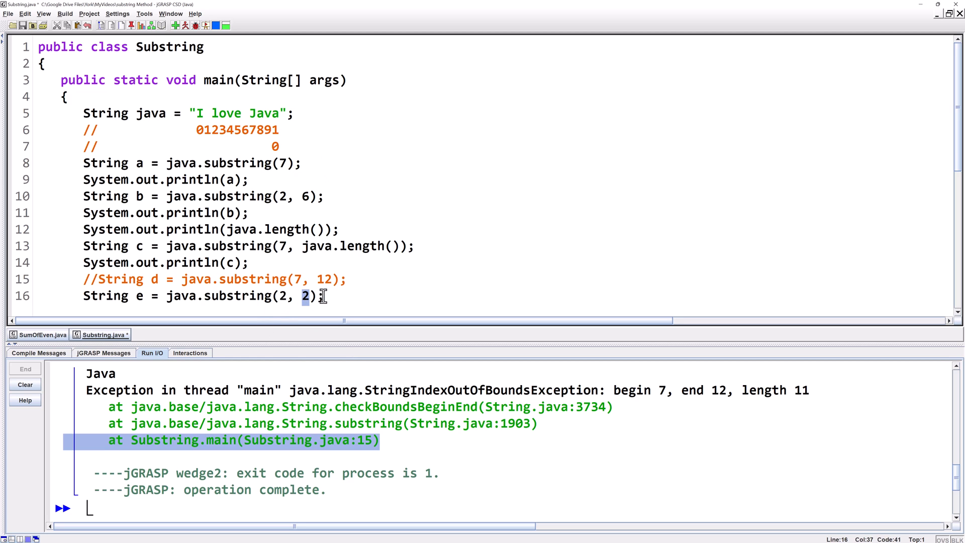
Print e with System.out.println(e);.
type("S")
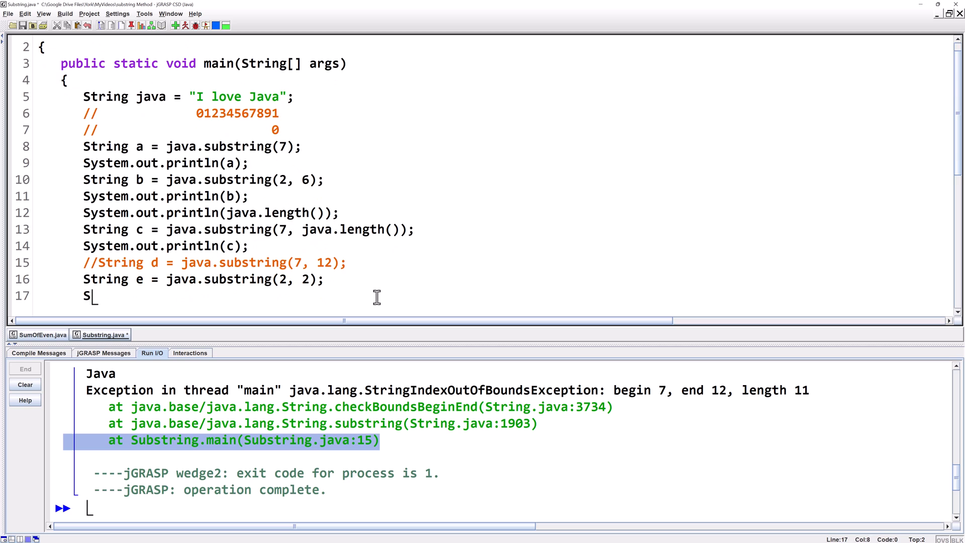
type("ystem.out.println(")
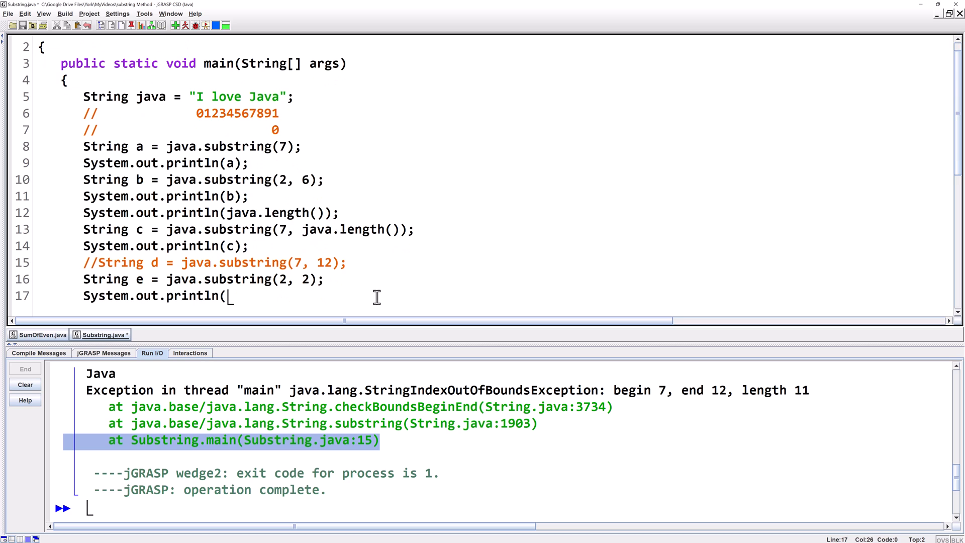
type("e);")
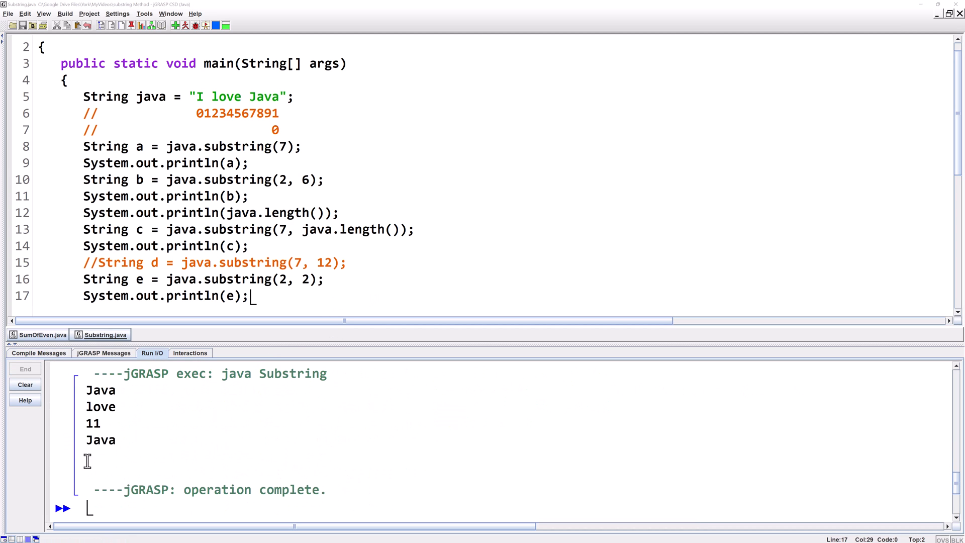
Type System.out.println(e.length()); to print the empty substring's length.
type("System.out.pritl")
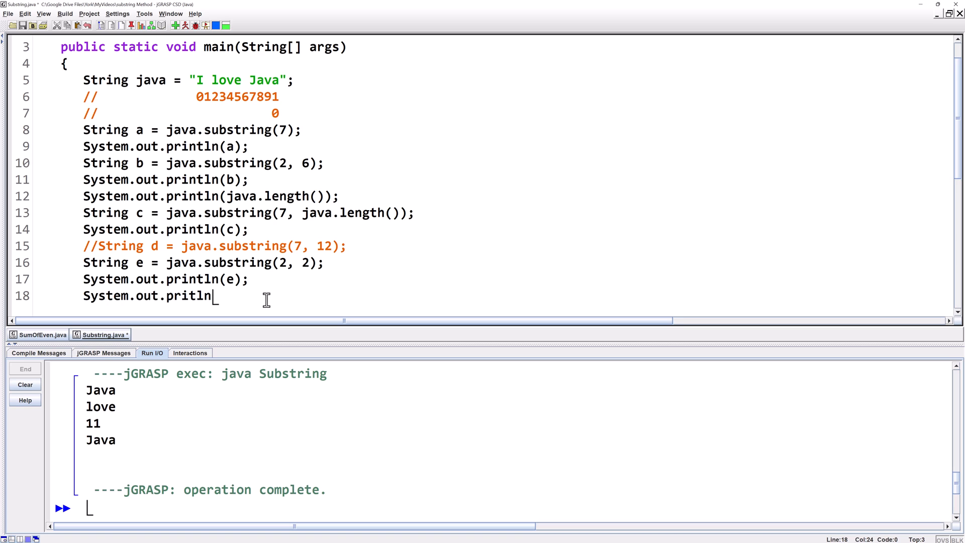
type("n(e.")
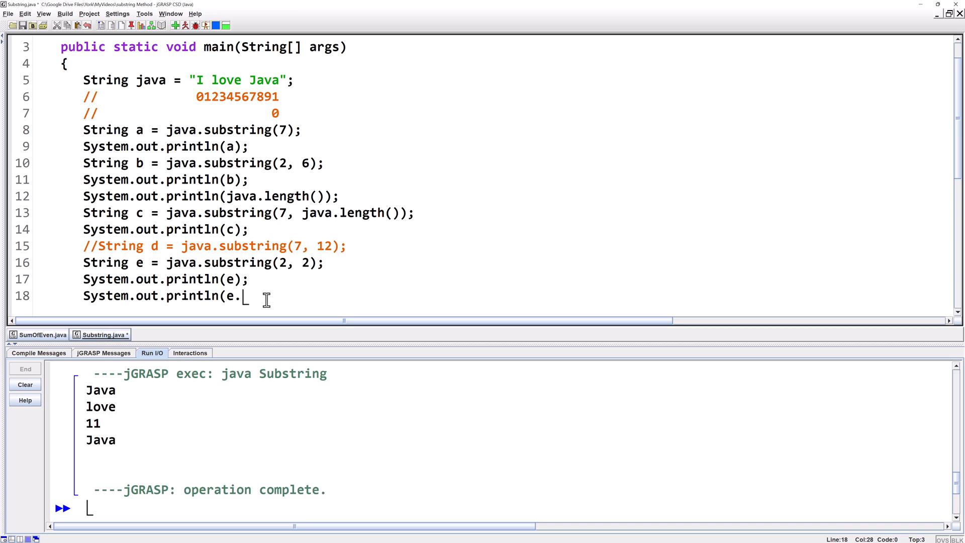
type("length());")
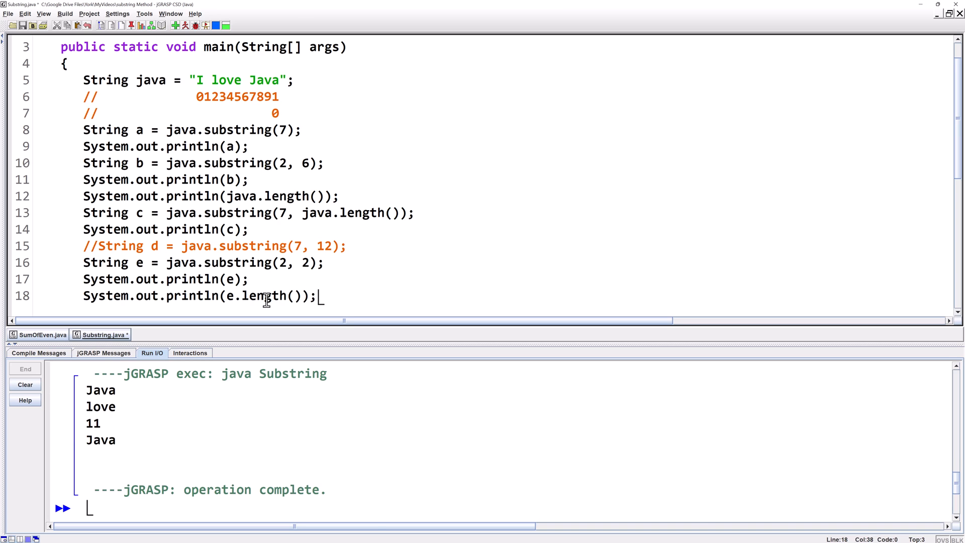